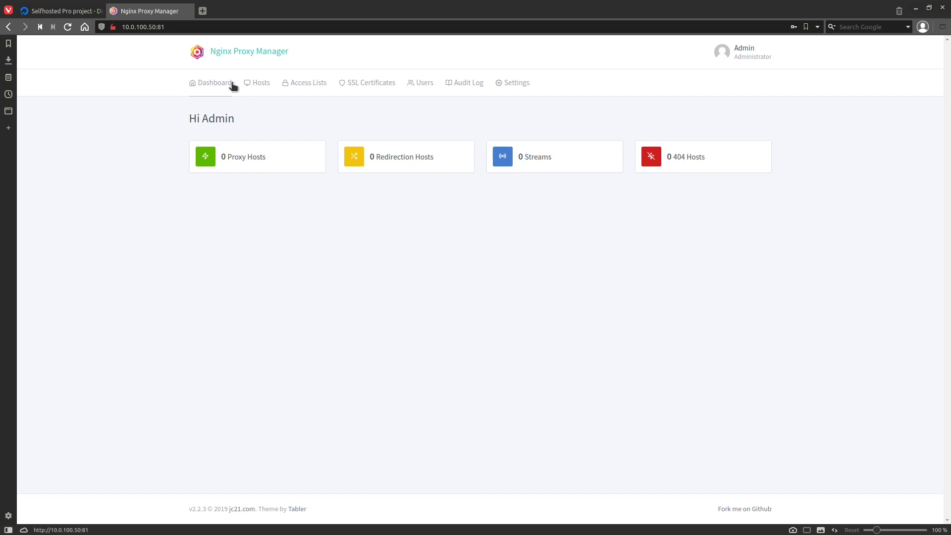
Switch from the Nginx Proxy Manager dashboard to the DigitalOcean control panel.
{"action": "left_click", "coordinate": [261, 83]}
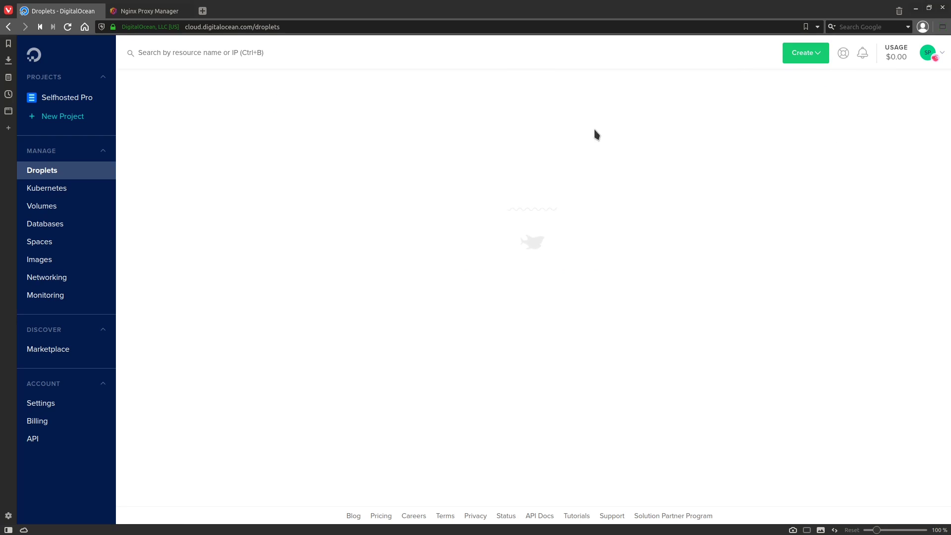
Start a new droplet with Ubuntu 20.04 x64, reviewing the $5 plan, San Francisco 2 region and SSH-key options.
{"action": "left_click", "coordinate": [805, 52]}
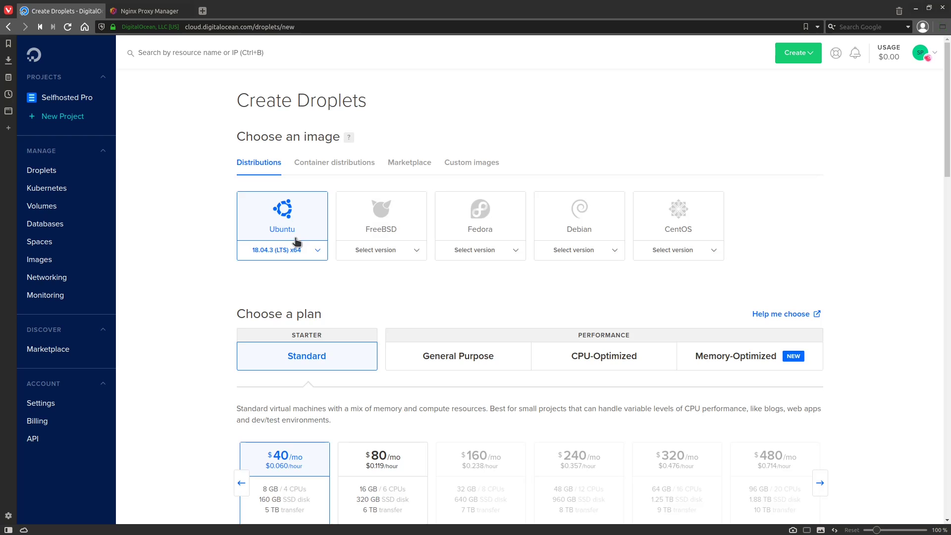
{"action": "left_click", "coordinate": [281, 250]}
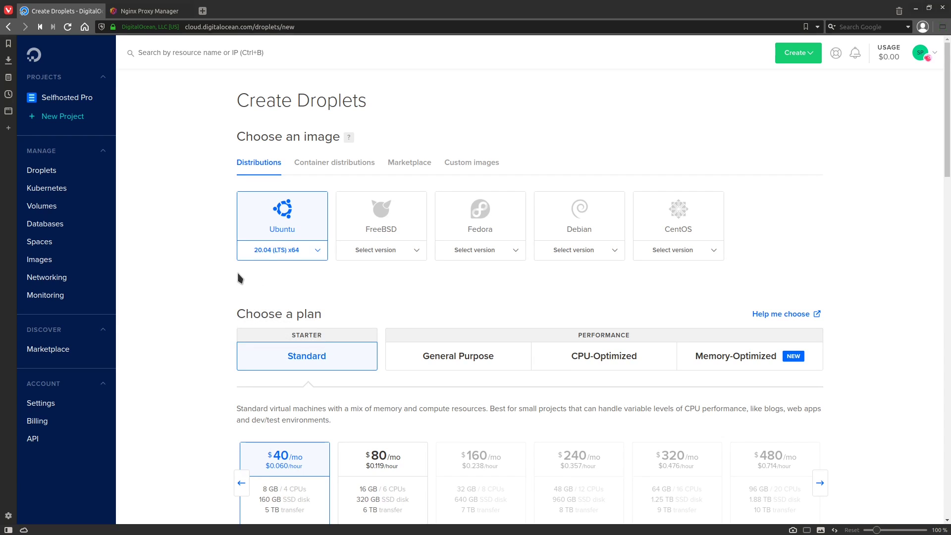
{"action": "scroll", "scroll_direction": "down", "scroll_amount": 3}
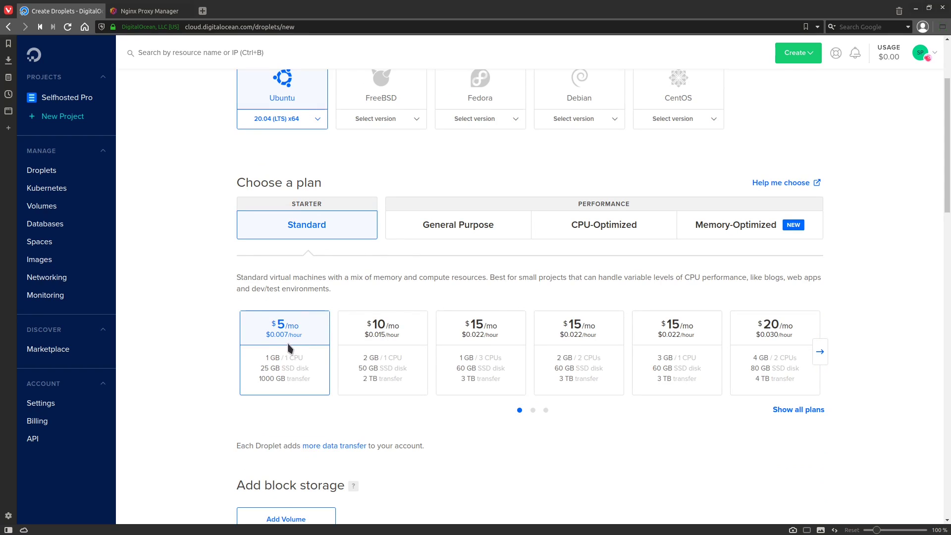
{"action": "scroll", "scroll_direction": "down", "scroll_amount": 3}
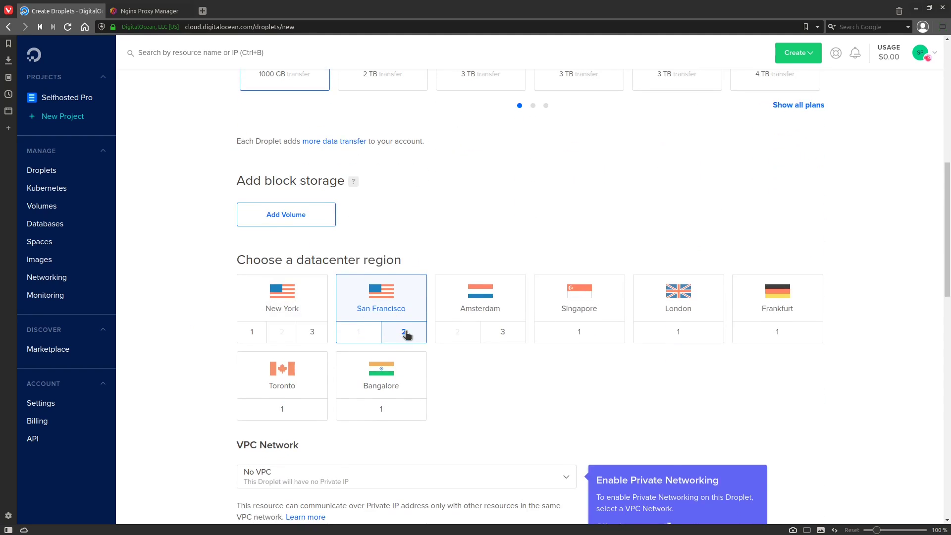
{"action": "scroll", "scroll_direction": "down", "scroll_amount": 3}
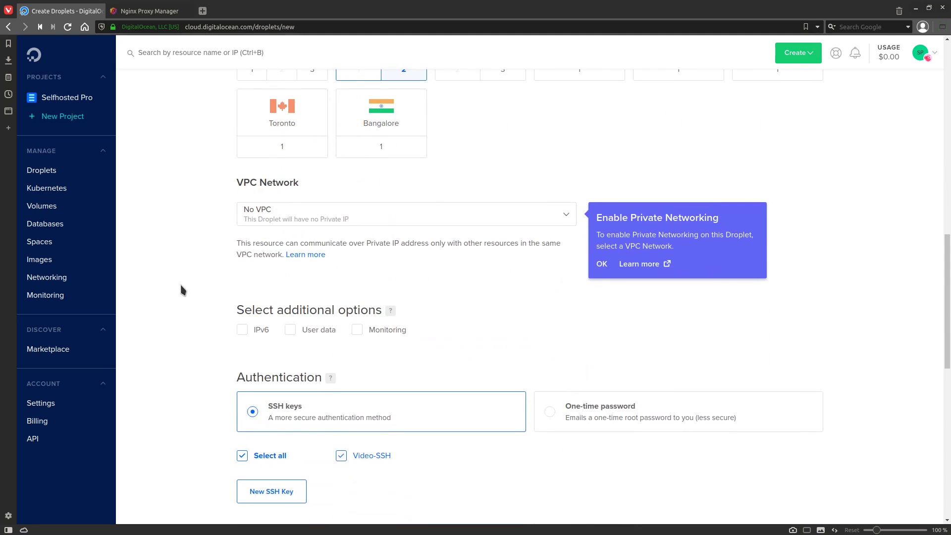
{"action": "scroll", "scroll_direction": "down", "scroll_amount": 3}
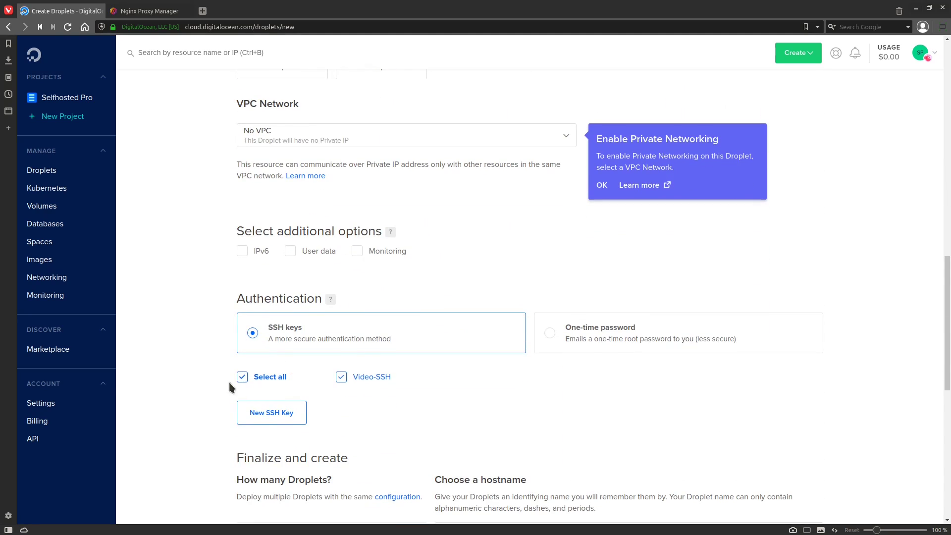
{"action": "mouse_move", "coordinate": [172, 370]}
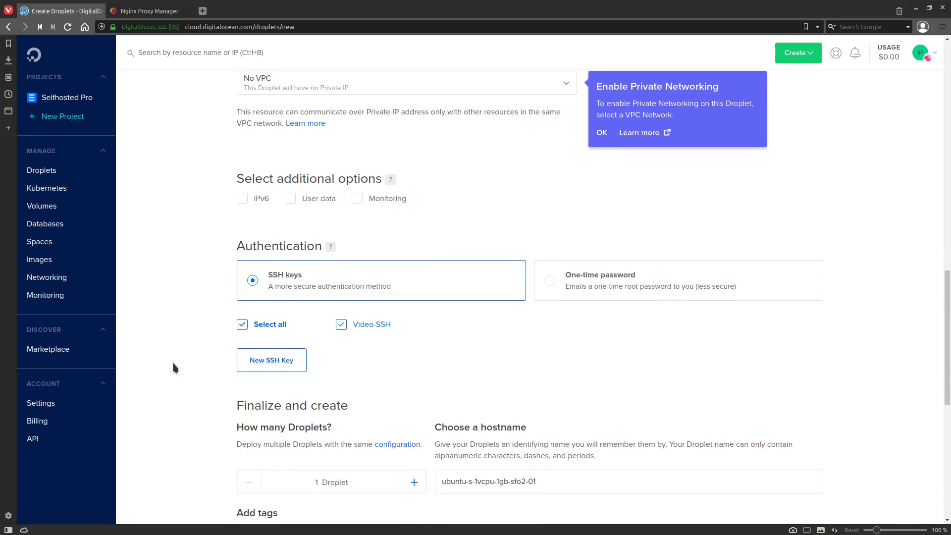
{"action": "scroll", "scroll_direction": "down", "scroll_amount": 3}
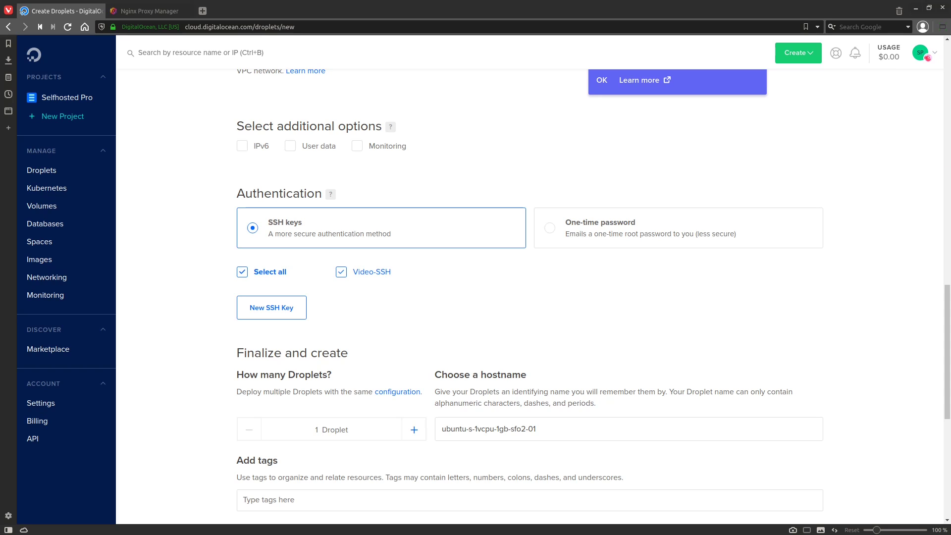
Name the droplet wireguard-u20.04-external and create it in the Selfhosted Pro project.
{"action": "left_click", "coordinate": [532, 429]}
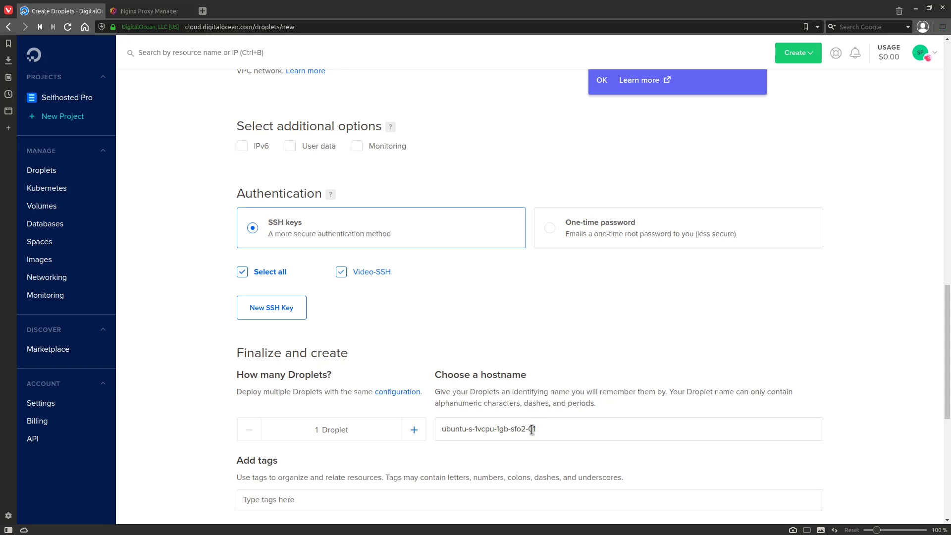
{"action": "type", "text": "wireguard-u20.04-external"}
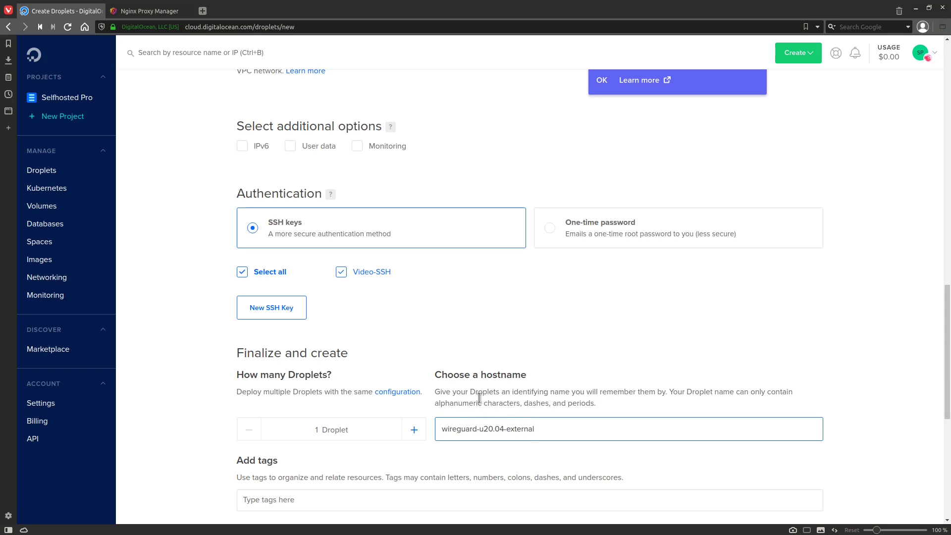
{"action": "scroll", "scroll_direction": "down", "scroll_amount": 3}
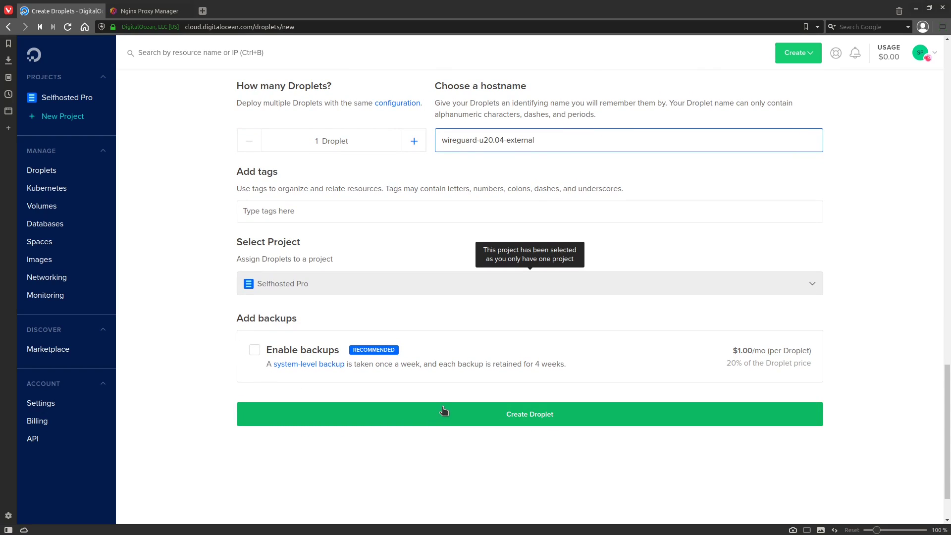
{"action": "mouse_move", "coordinate": [507, 419]}
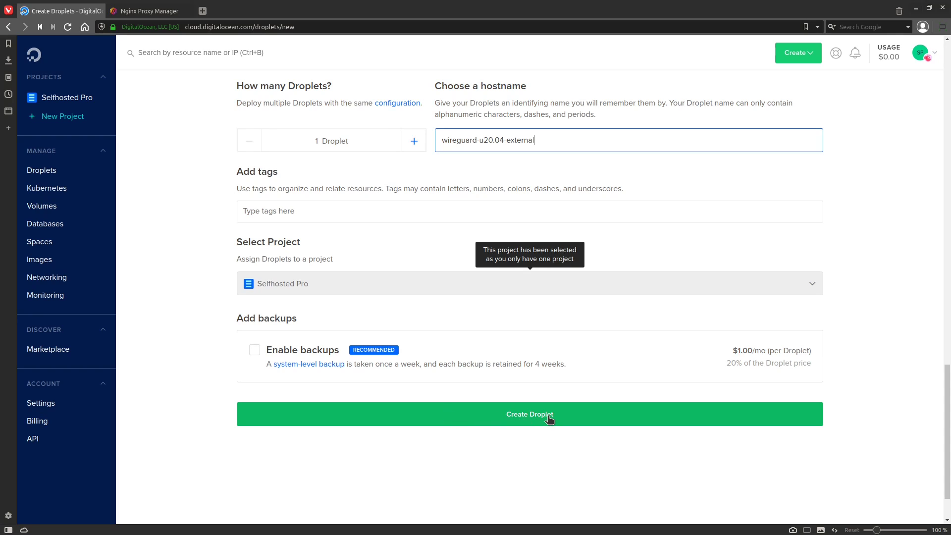
{"action": "left_click", "coordinate": [528, 414]}
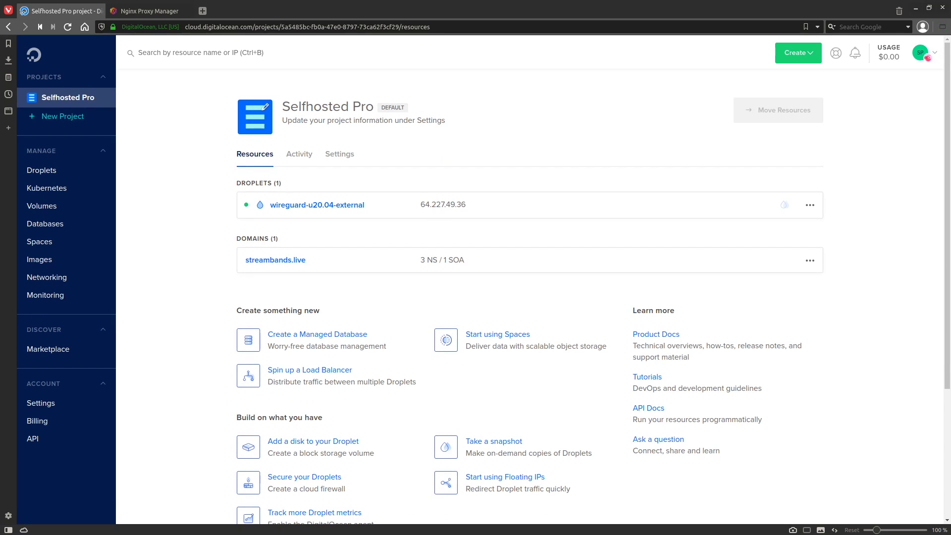
{"action": "mouse_move", "coordinate": [502, 246]}
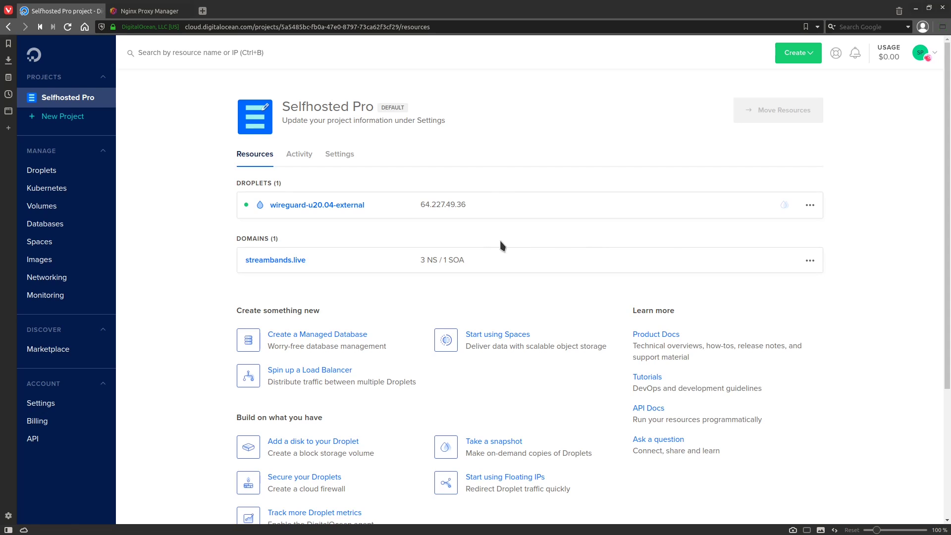
{"action": "mouse_move", "coordinate": [811, 261]}
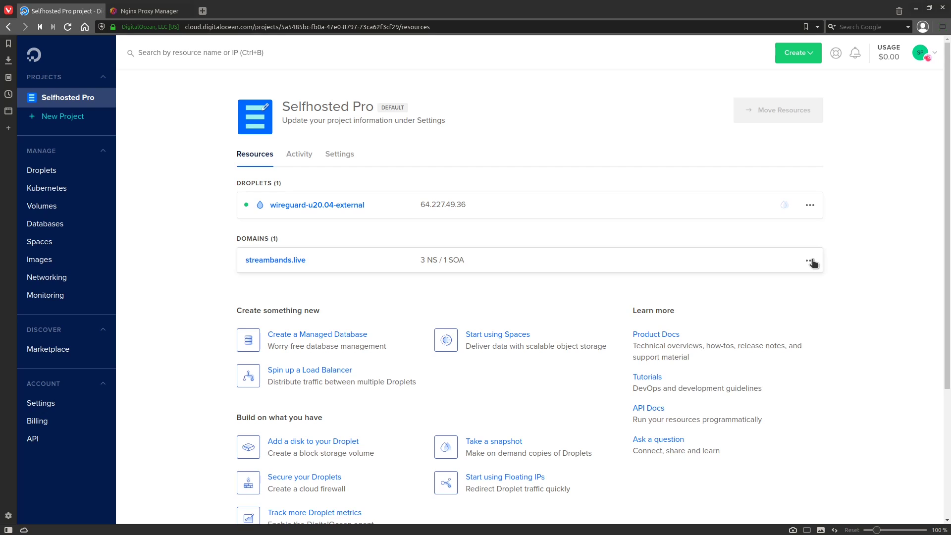
Open Manage domain for streambands.live from its row options menu.
{"action": "left_click", "coordinate": [810, 261]}
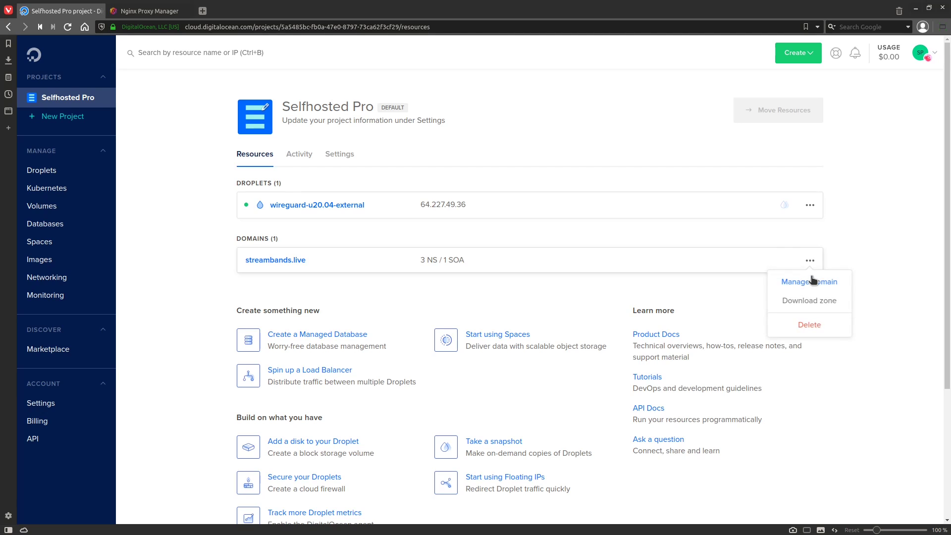
{"action": "left_click", "coordinate": [808, 281]}
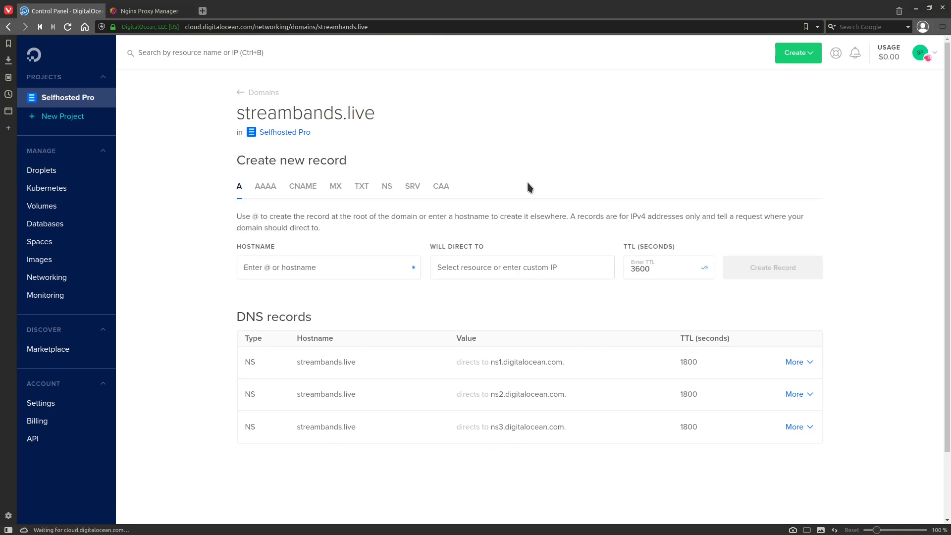
Add A records for @ and * on streambands.live pointing to the droplet at 64.227.49.36.
{"action": "left_click", "coordinate": [521, 266]}
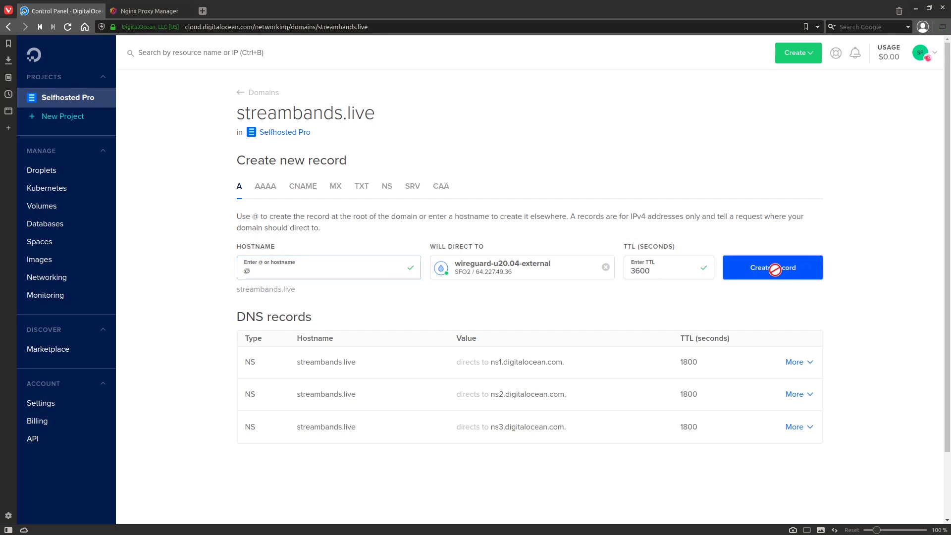
{"action": "left_click", "coordinate": [772, 267]}
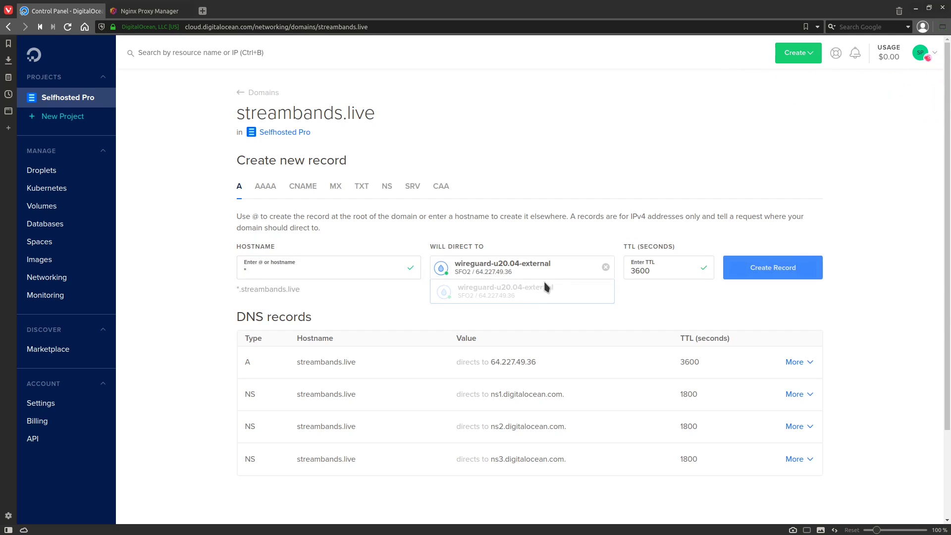
{"action": "left_click", "coordinate": [771, 267]}
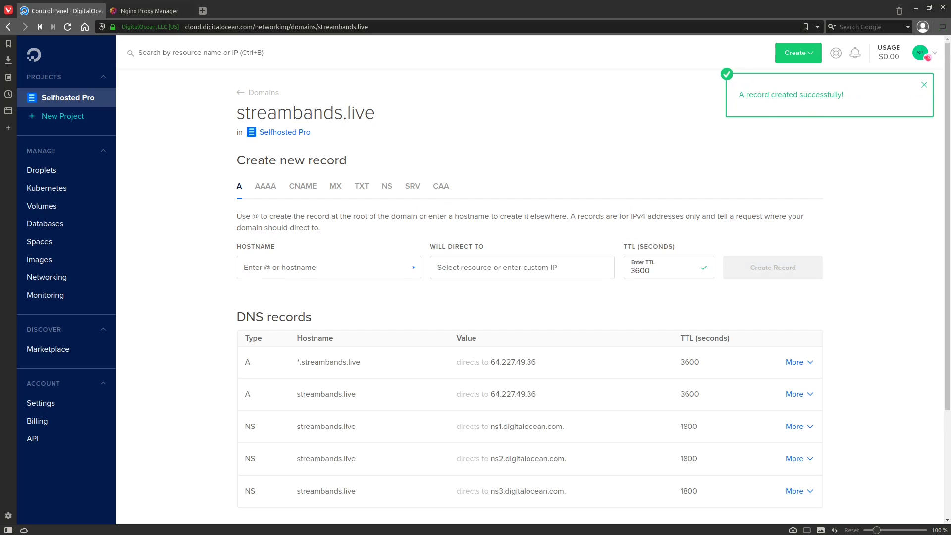
{"action": "mouse_move", "coordinate": [824, 77]}
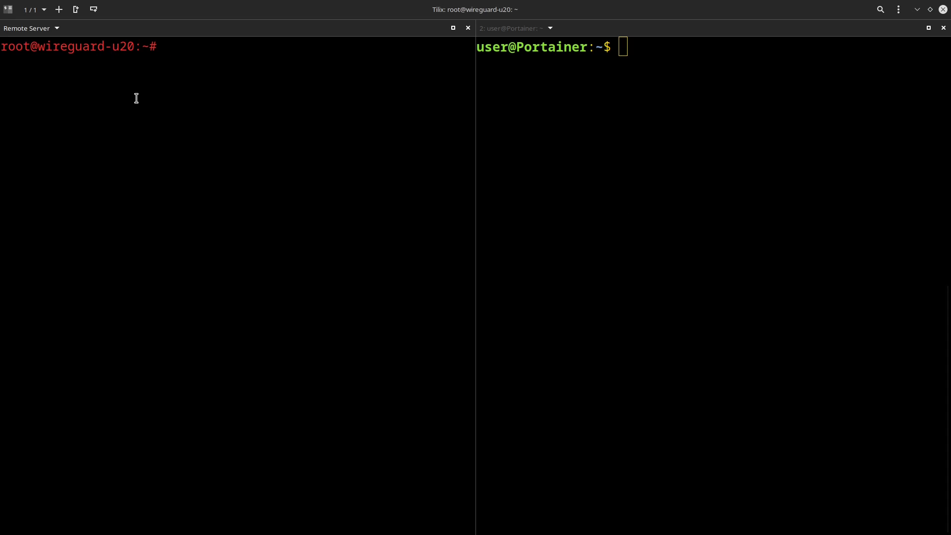
{"action": "mouse_move", "coordinate": [448, 136]}
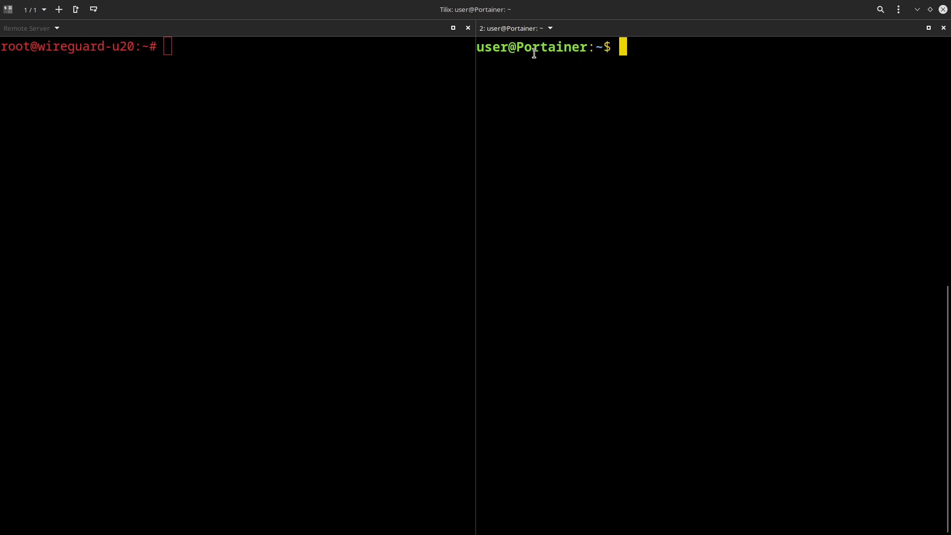
{"action": "mouse_move", "coordinate": [258, 76]}
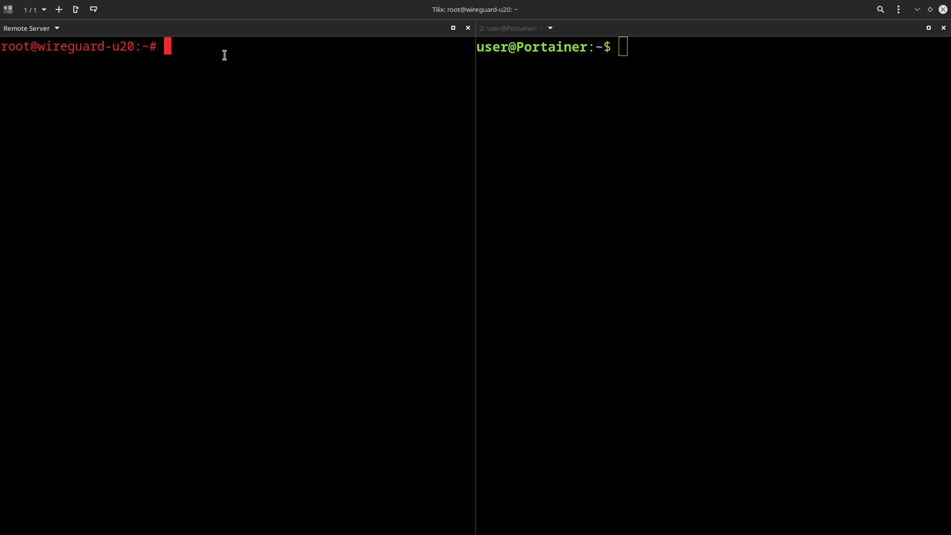
Run sudo apt install software-properties-common in both the droplet and Portainer shells.
{"action": "right_click", "coordinate": [228, 52]}
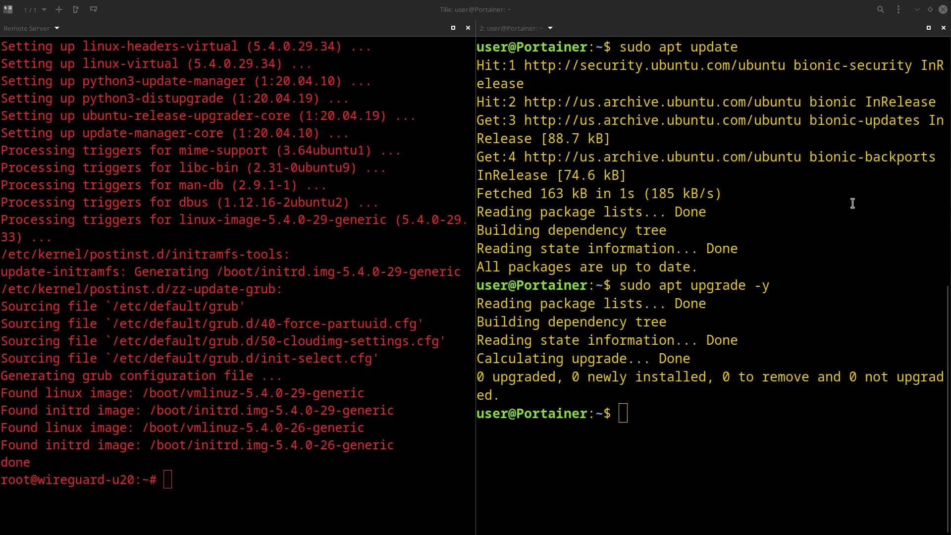
{"action": "type", "text": "sudo apt install software-properties-common"}
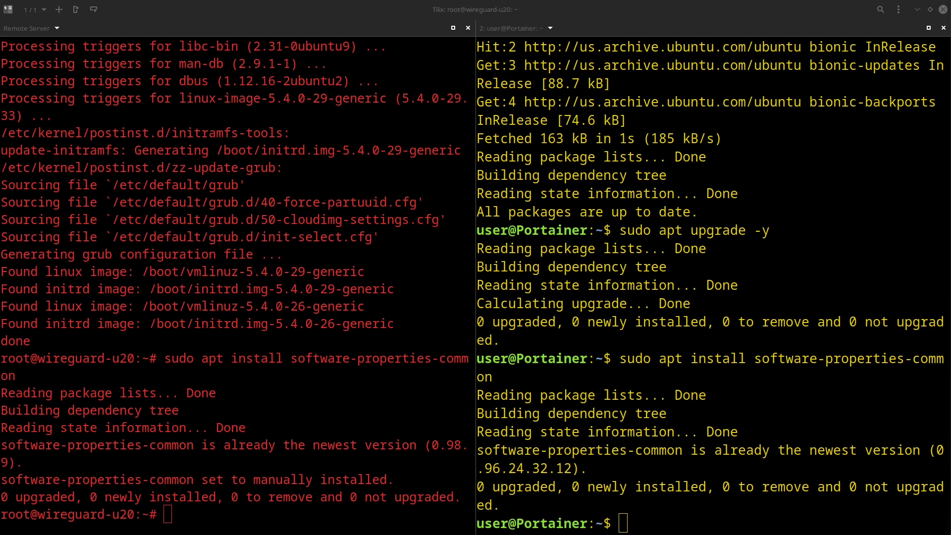
{"action": "mouse_move", "coordinate": [835, 217]}
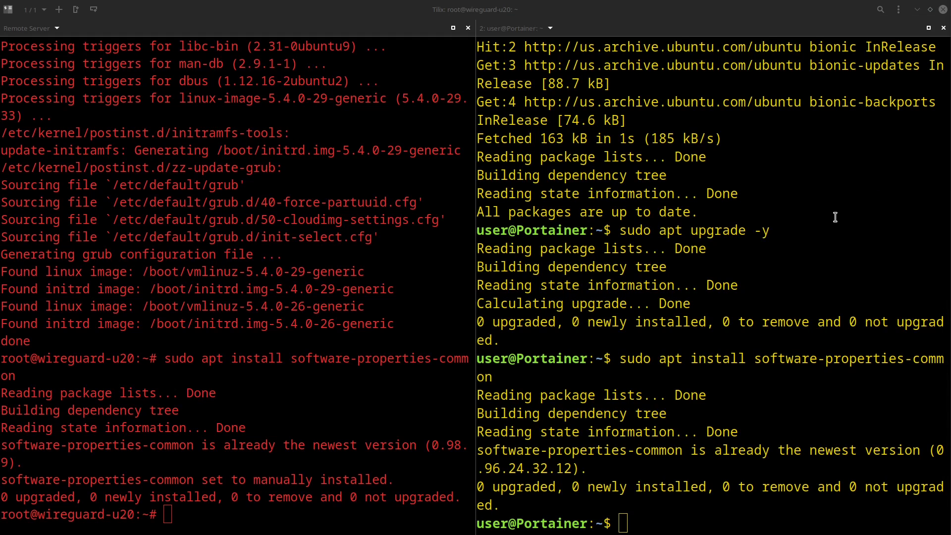
Add ppa:wireguard/wireguard on both machines and run sudo apt update.
{"action": "right_click", "coordinate": [836, 217]}
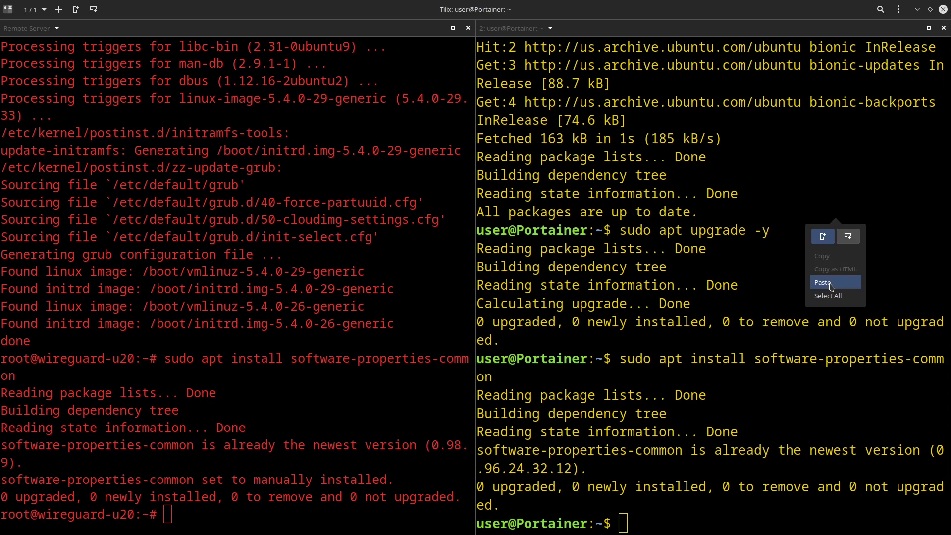
{"action": "left_click", "coordinate": [823, 282]}
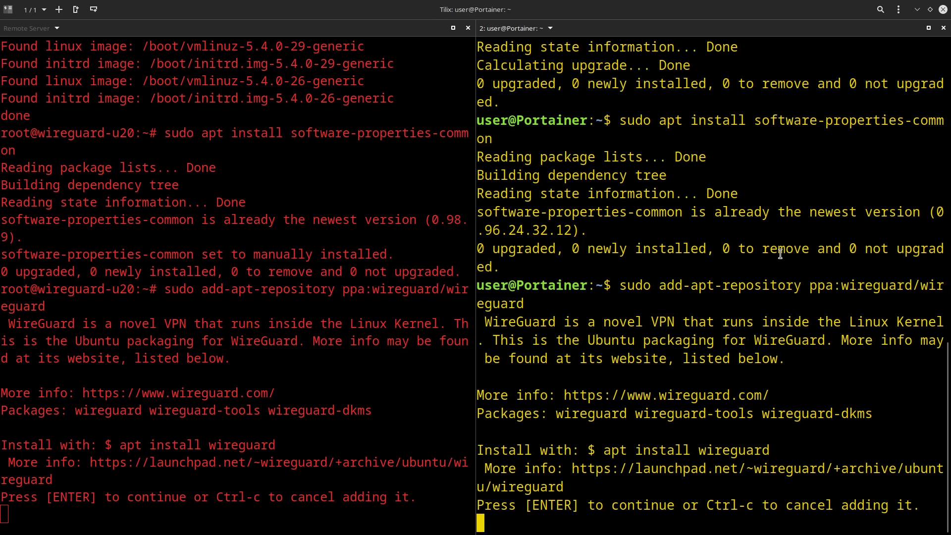
{"action": "key", "text": "Enter"}
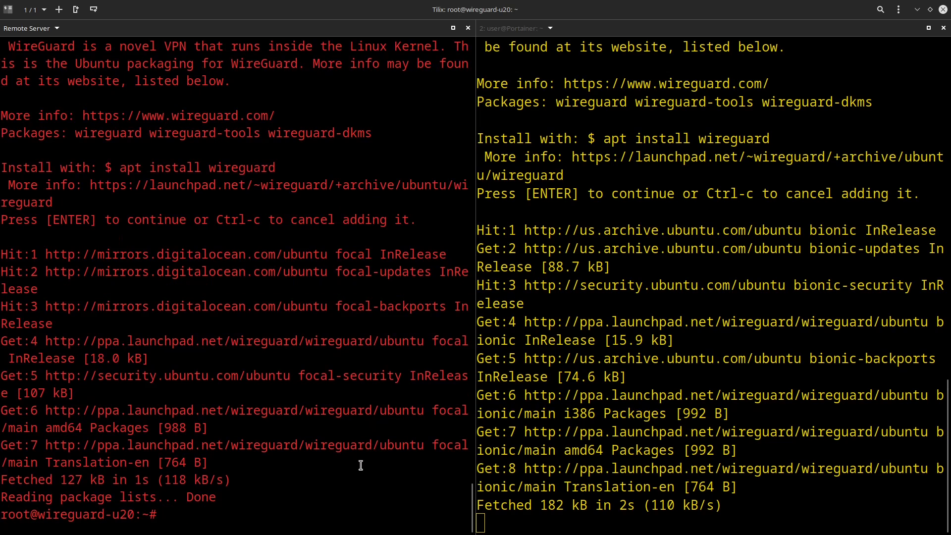
{"action": "right_click", "coordinate": [361, 466]}
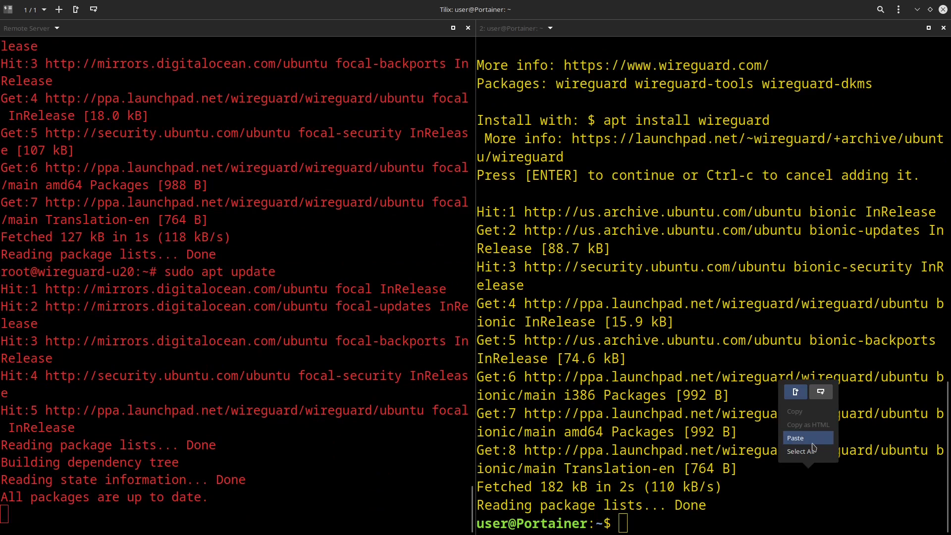
{"action": "left_click", "coordinate": [795, 437]}
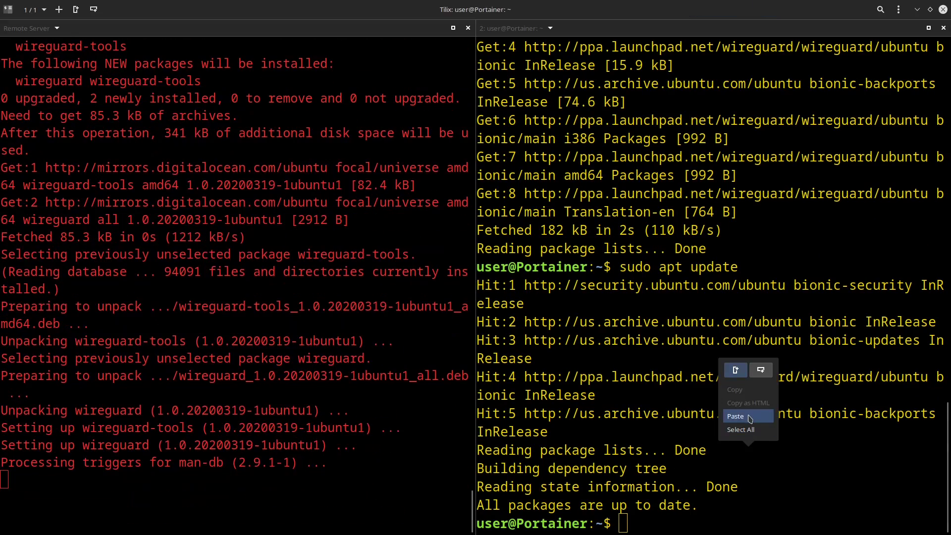
Run sudo apt install wireguard in both panes, building wireguard-dkms on the Portainer box.
{"action": "left_click", "coordinate": [734, 417]}
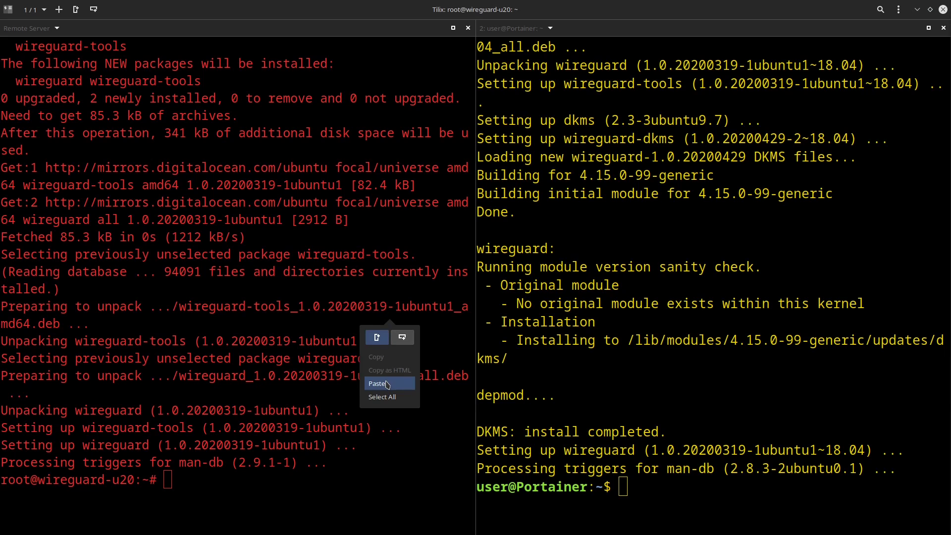
Create /etc/wireguard/wg0.conf with an [Interface] section and generate private/public keys via wg genkey and wg pubkey.
{"action": "left_click", "coordinate": [376, 384]}
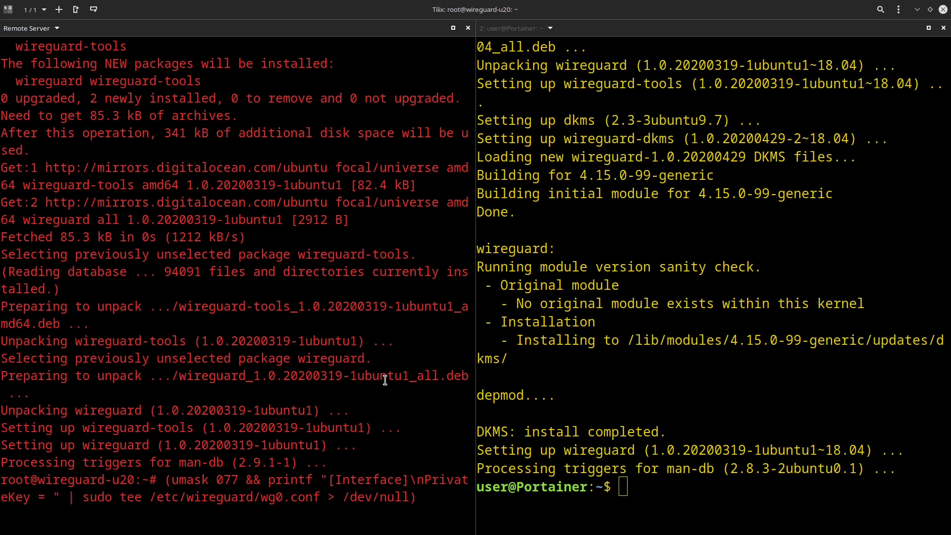
{"action": "key", "text": "Return"}
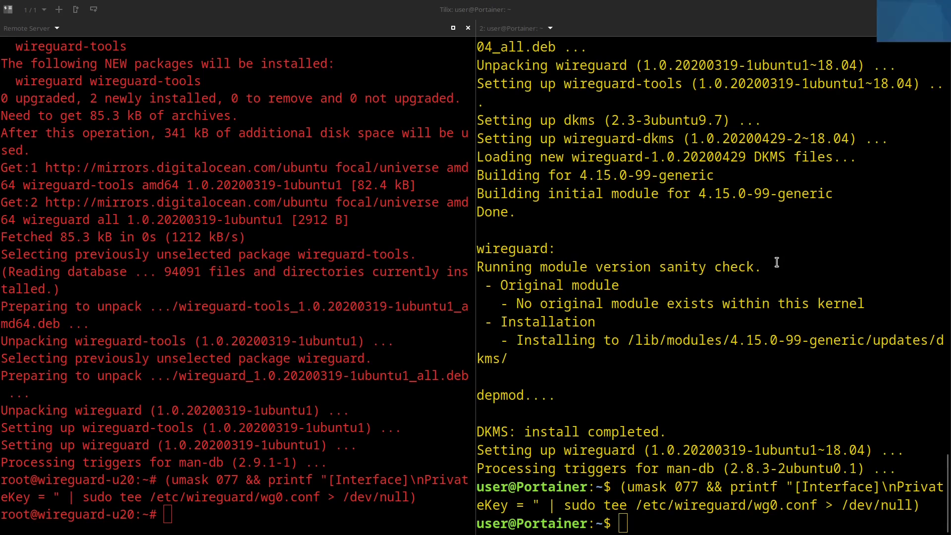
{"action": "type", "text": "wg genkey | sudo tee -a /etc/wireguard/wg0.conf | wg pubkey | sudo tee /etc/wireguard/publickey"}
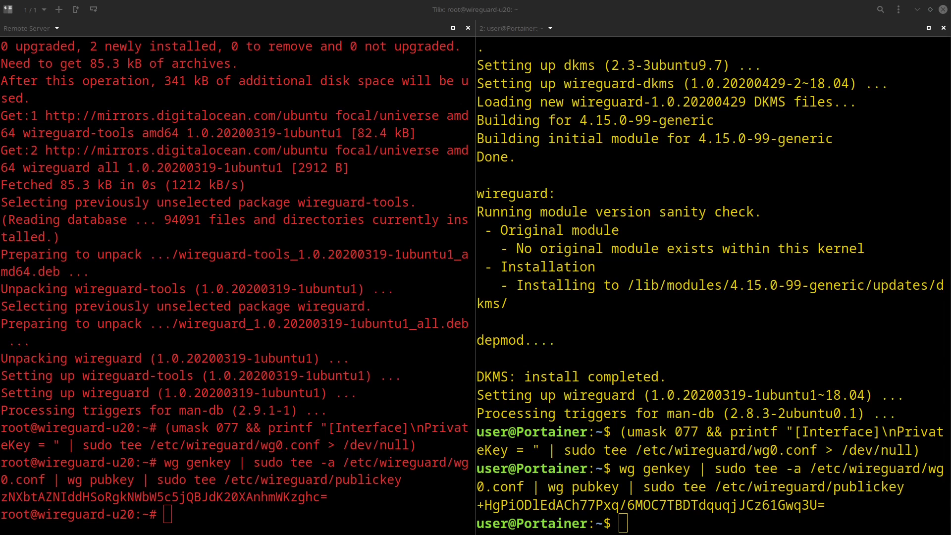
Edit wg0.conf in nano: server ListenPort 55107, Address 192.168.4.1, [Peer] allowing 192.168.4.2/32; client Address 192.168.4.2.
{"action": "right_click", "coordinate": [697, 257]}
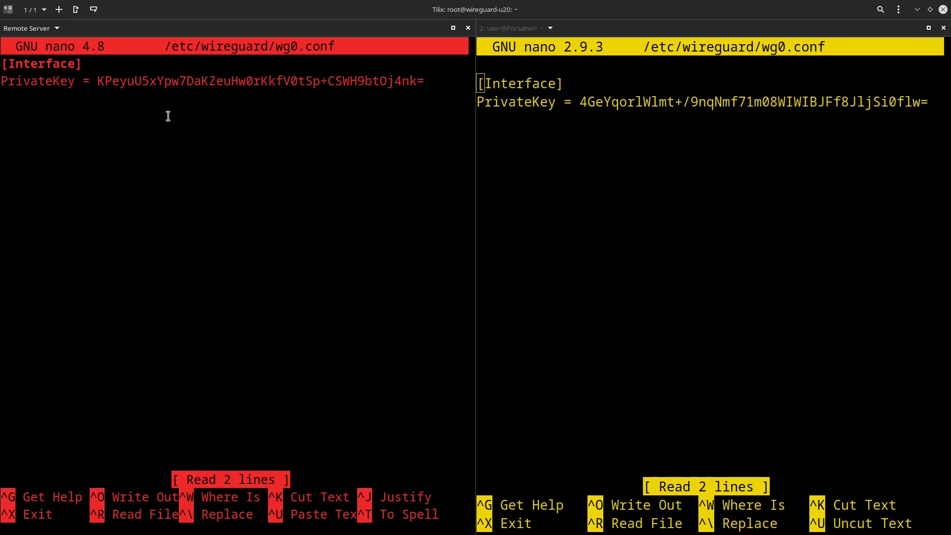
{"action": "mouse_move", "coordinate": [891, 196]}
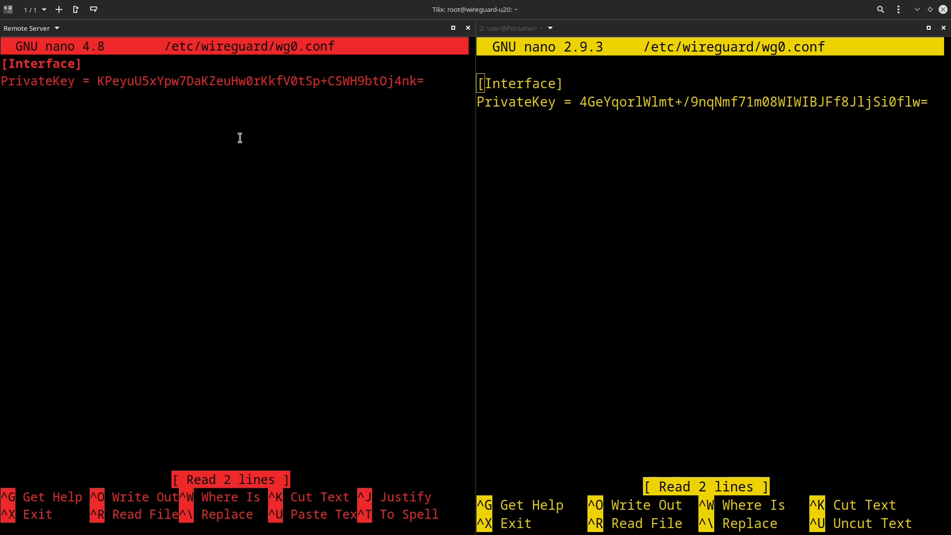
{"action": "type", "text": "ListenPort = 55107"}
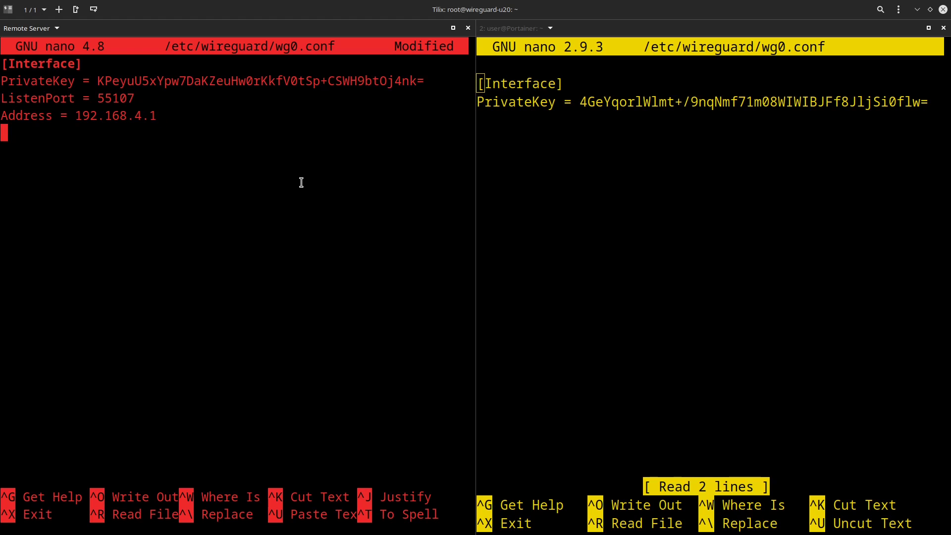
{"action": "type", "text": "[Peer]"}
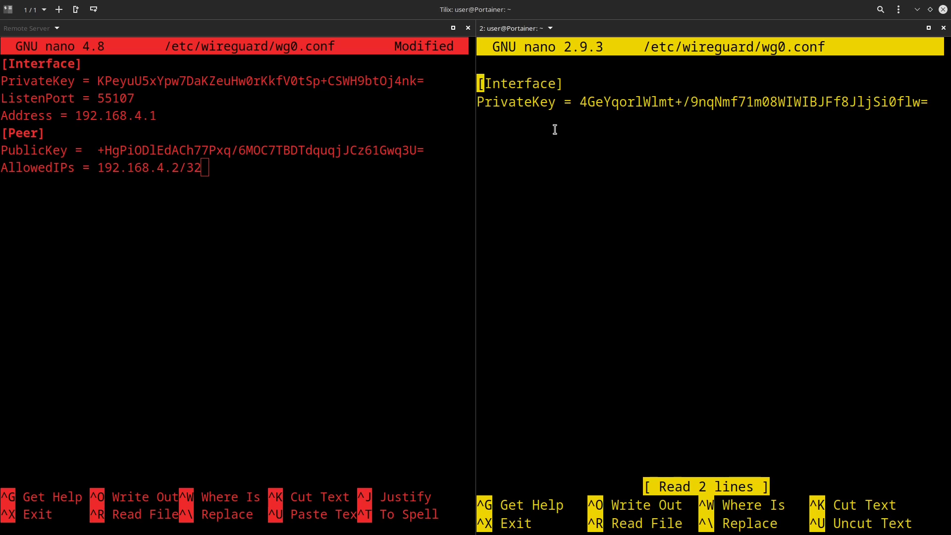
{"action": "type", "text": "Address = 192.168.4.2"}
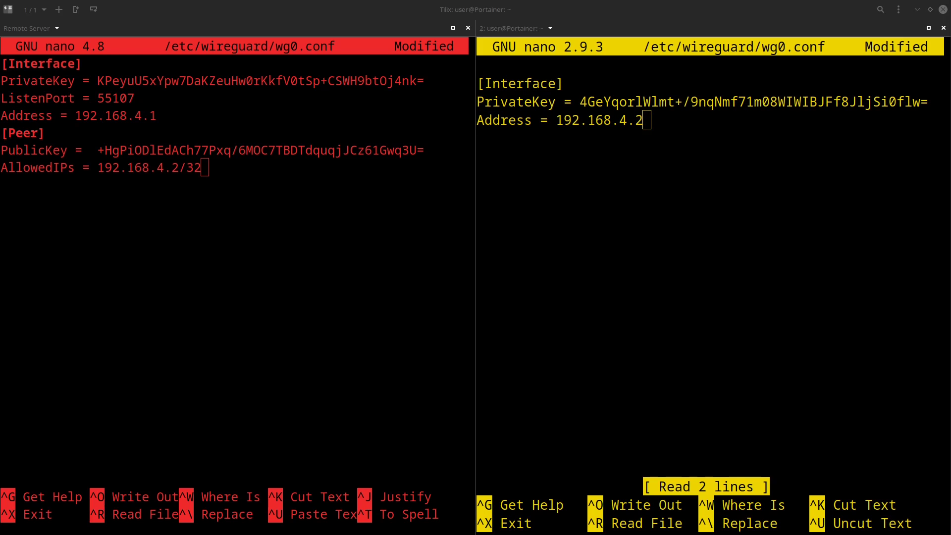
{"action": "mouse_move", "coordinate": [666, 231]}
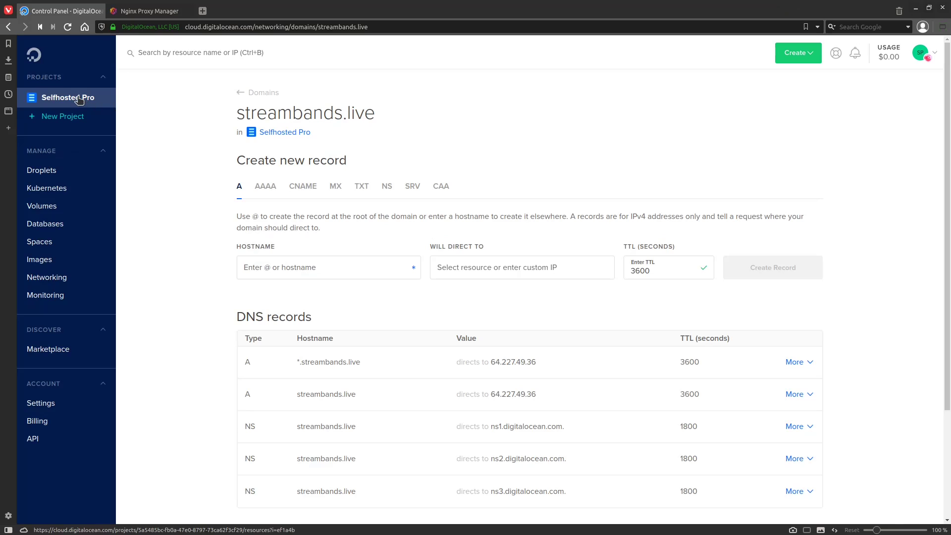
Leave the streambands.live DNS page for the Selfhosted Pro project's Networking section.
{"action": "left_click", "coordinate": [47, 278]}
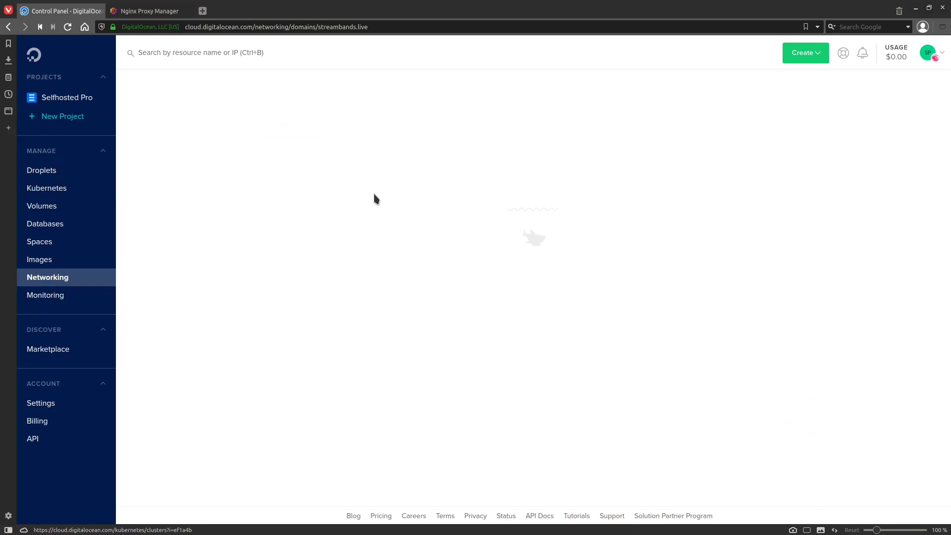
{"action": "left_click", "coordinate": [42, 169]}
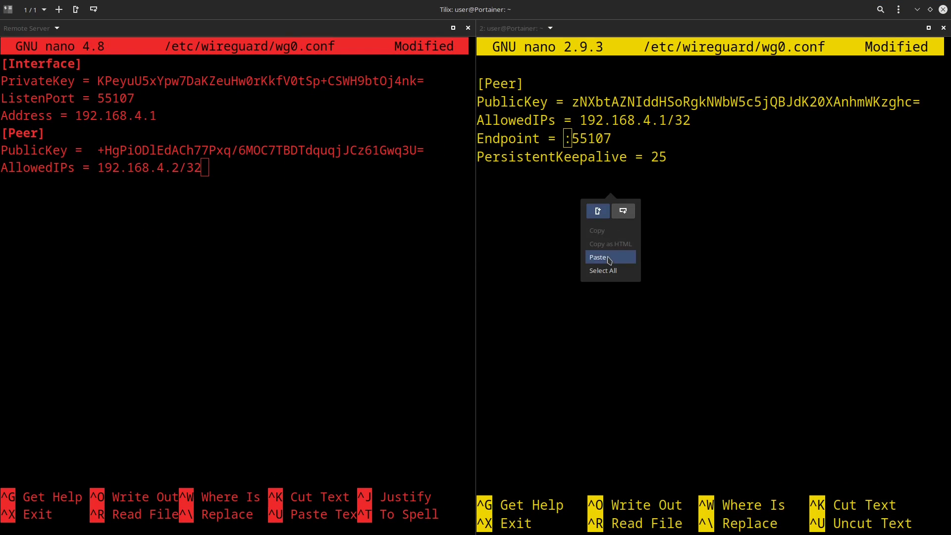
Set the client Endpoint to 64.227.49.36:55107 and save both wg0.conf files in nano.
{"action": "left_click", "coordinate": [597, 257]}
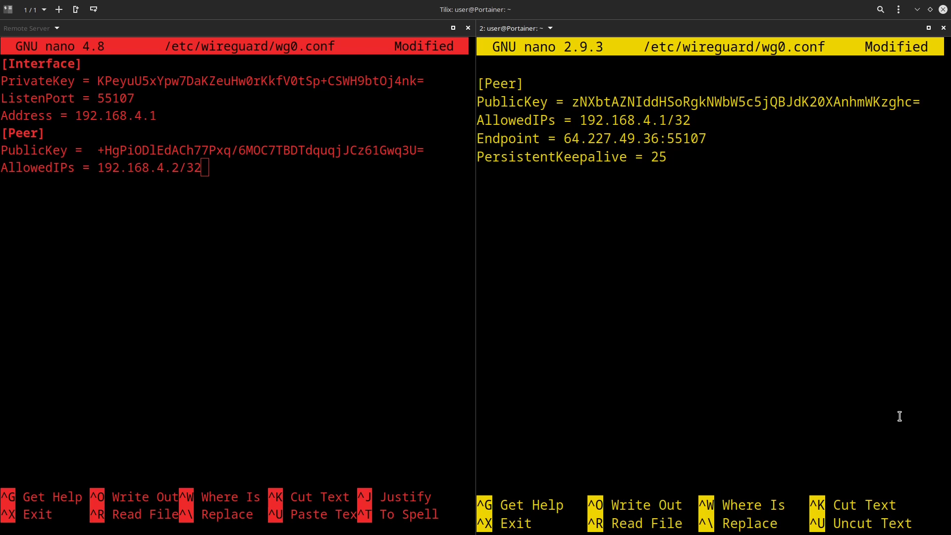
{"action": "key", "text": "ctrl+o"}
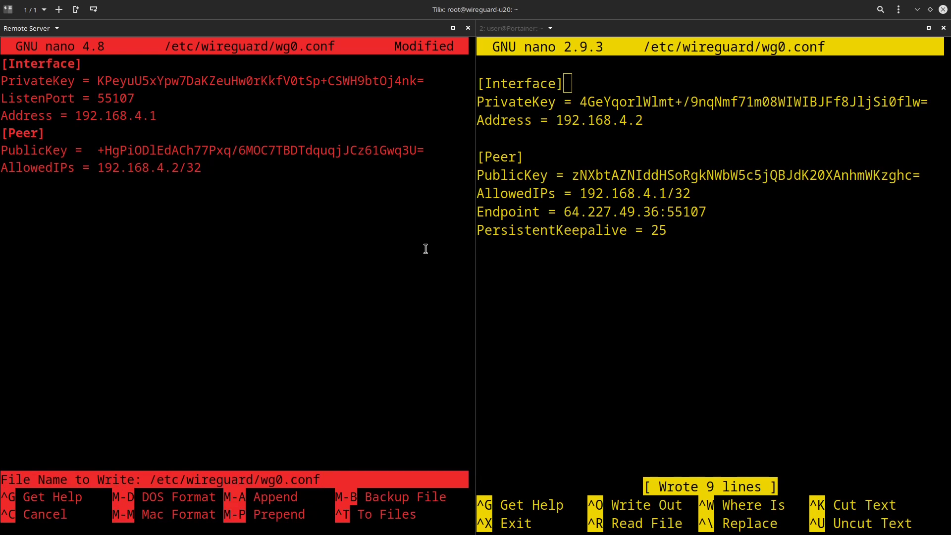
{"action": "key", "text": "Return"}
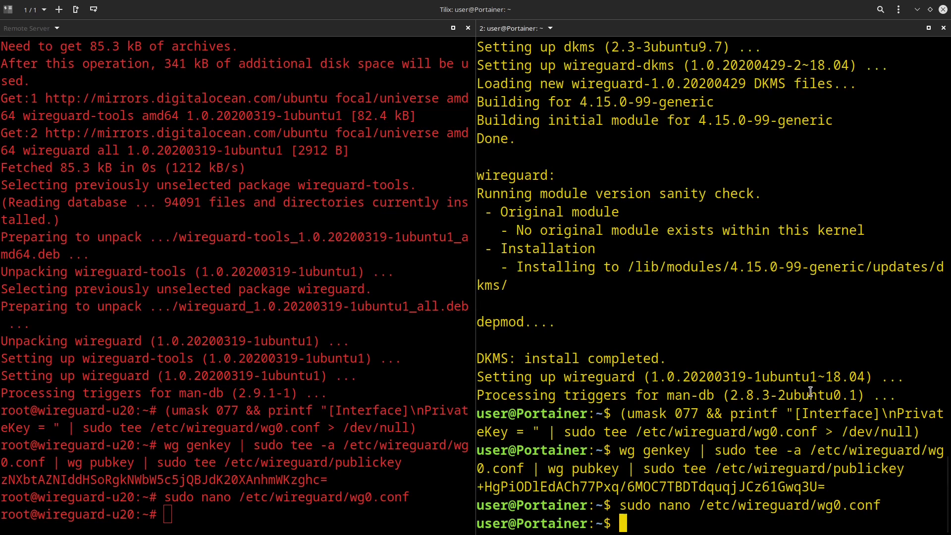
Uncomment net.ipv4.ip_forward=1 in /etc/sysctl.conf on the server and save it.
{"action": "type", "text": "cle"}
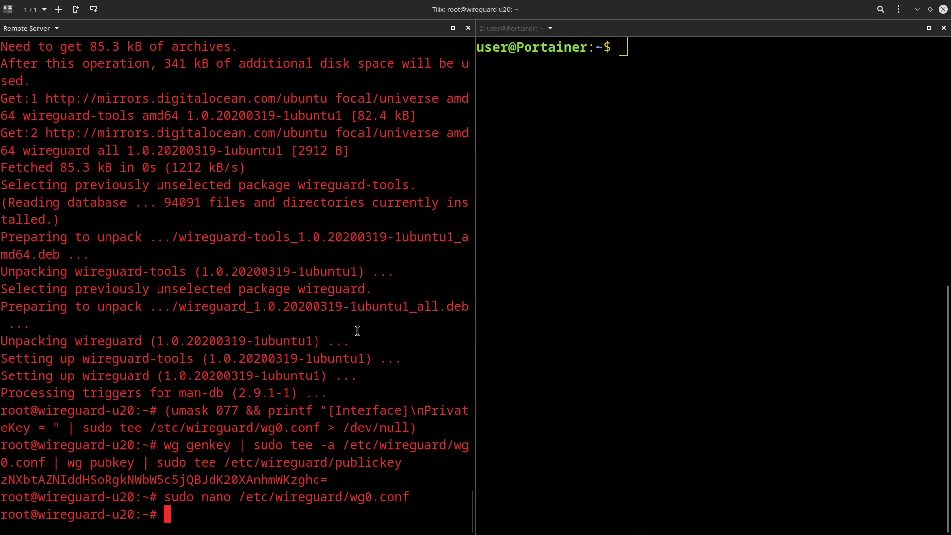
{"action": "type", "text": "cl"}
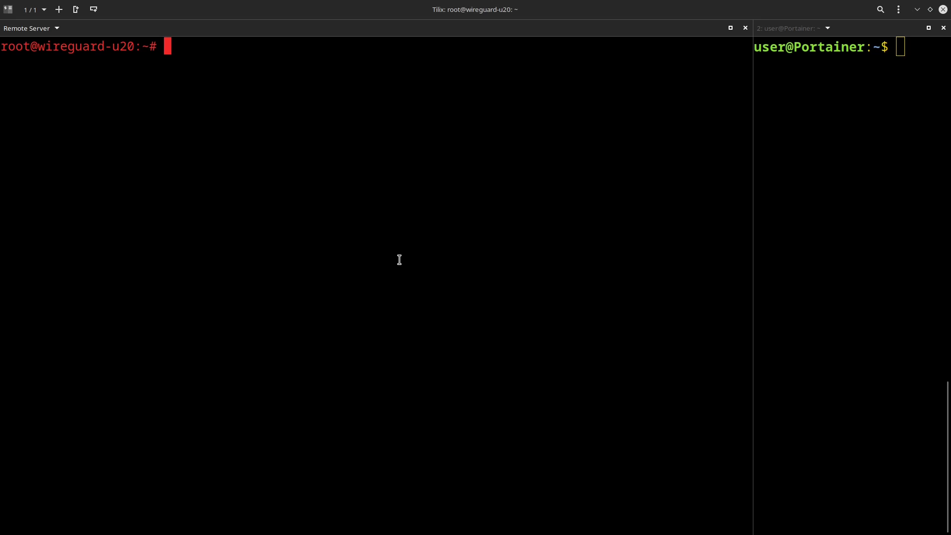
{"action": "type", "text": "sudo nano /etc/sysctl.conf"}
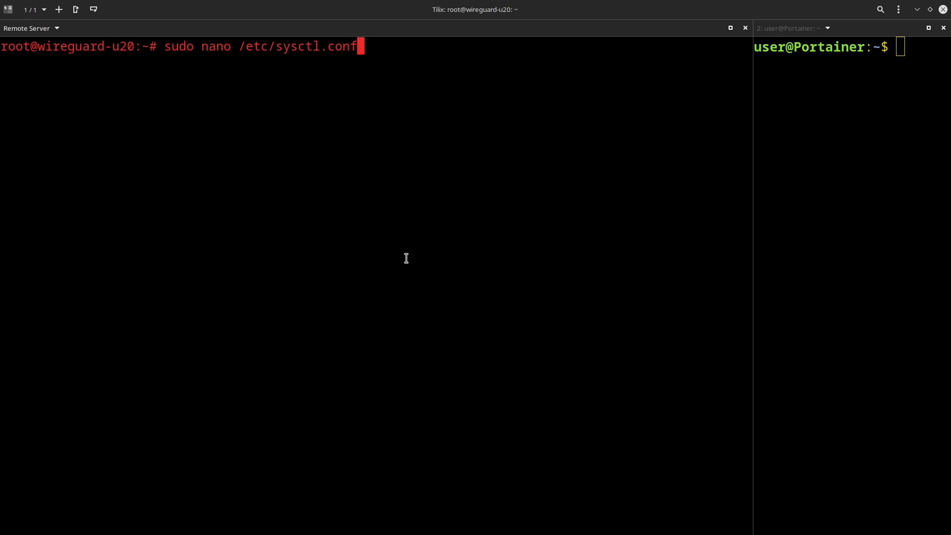
{"action": "key", "text": "Return"}
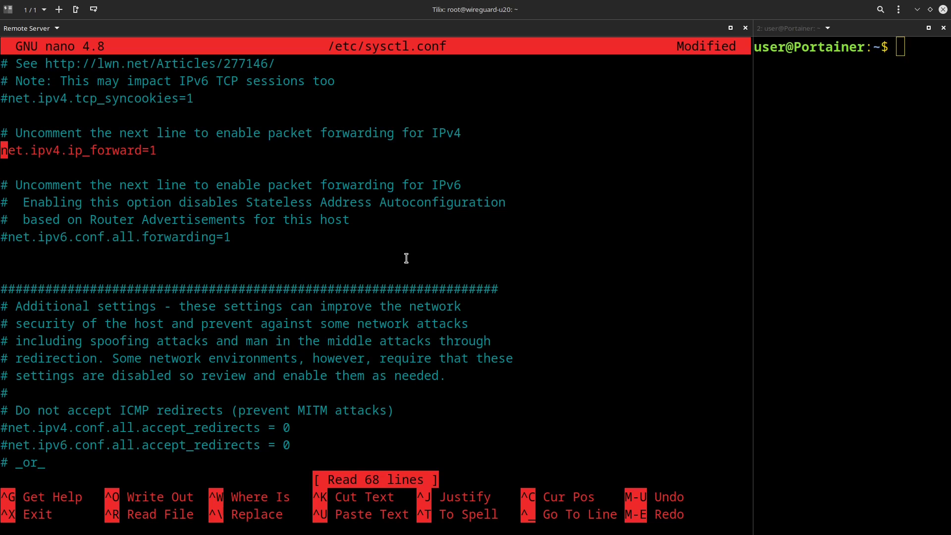
{"action": "key", "text": "ctrl+o"}
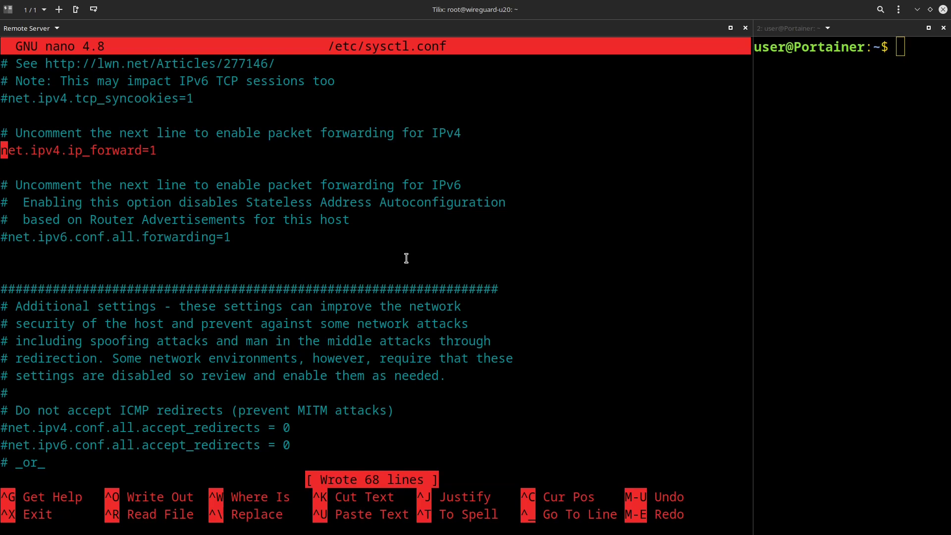
{"action": "key", "text": "ctrl+x"}
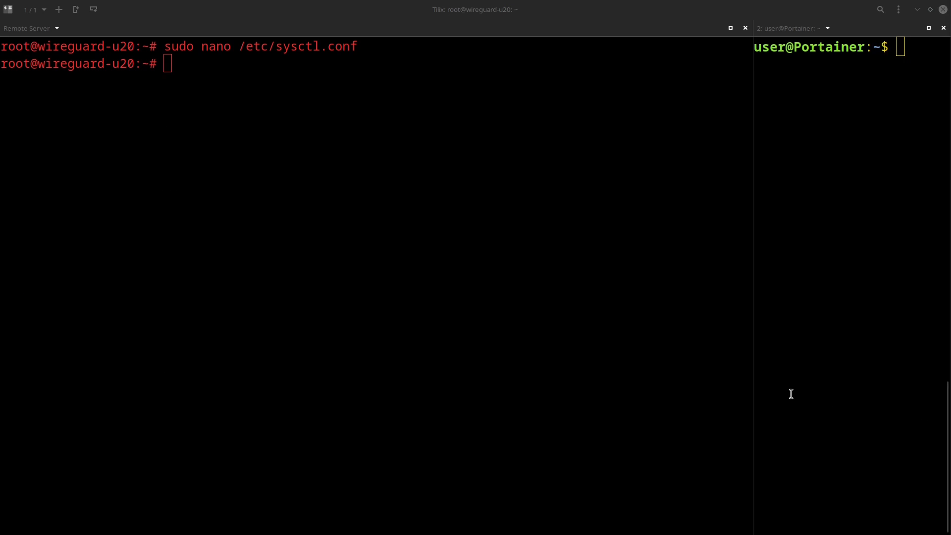
Apply the forwarding setting with sudo sysctl -p and sysctl --system.
{"action": "type", "text": "sudo sysctl -p"}
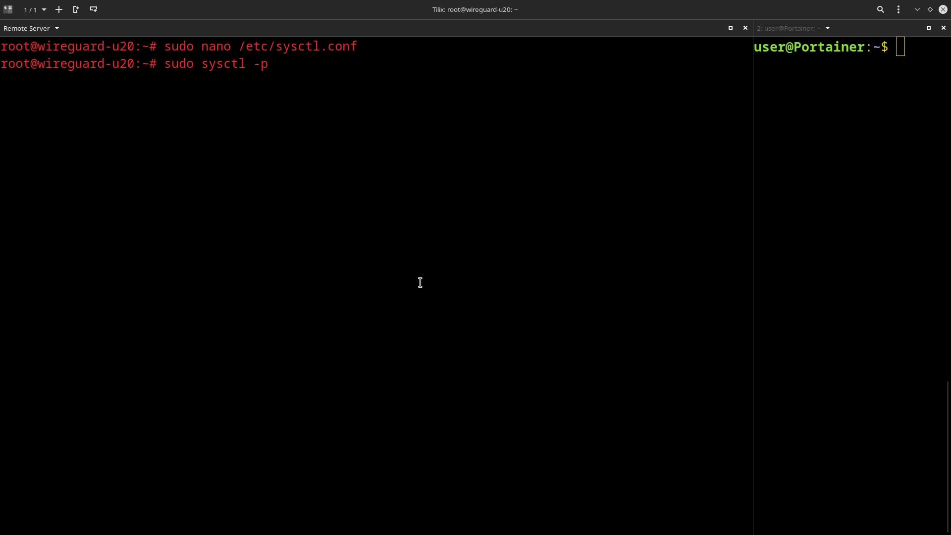
{"action": "key", "text": "Return"}
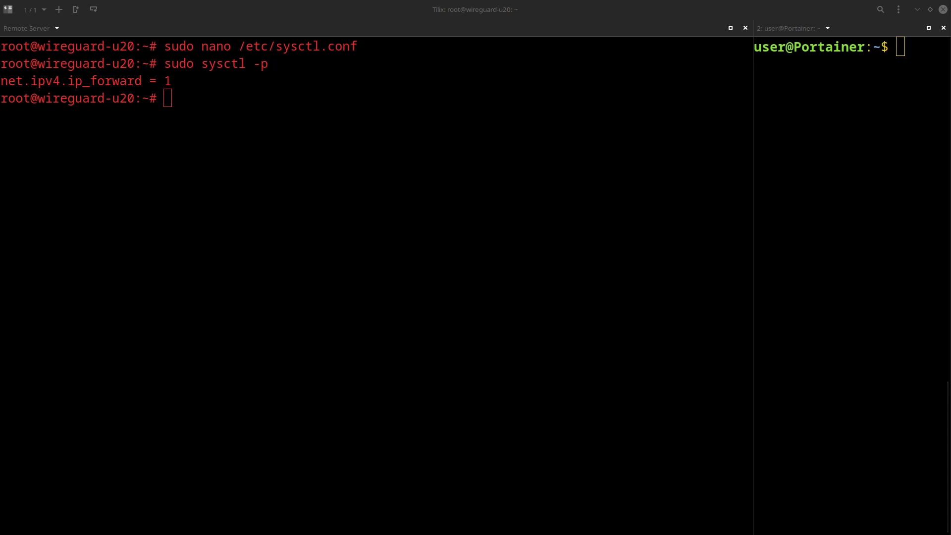
{"action": "type", "text": "sudo sysctl --system"}
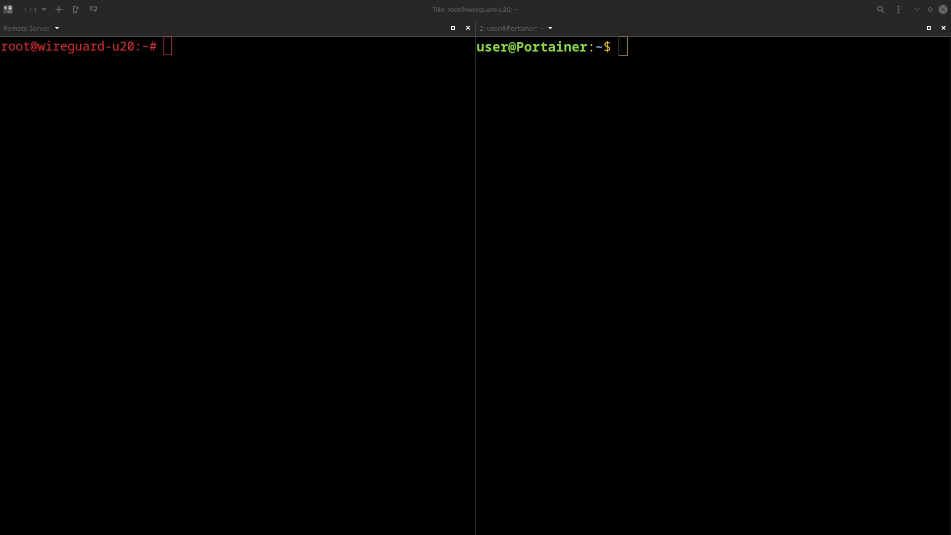
Start and enable wg-quick@wg0 on both the Portainer machine and the remote server.
{"action": "type", "text": "sudo systemctl start wg-quick@wg0"}
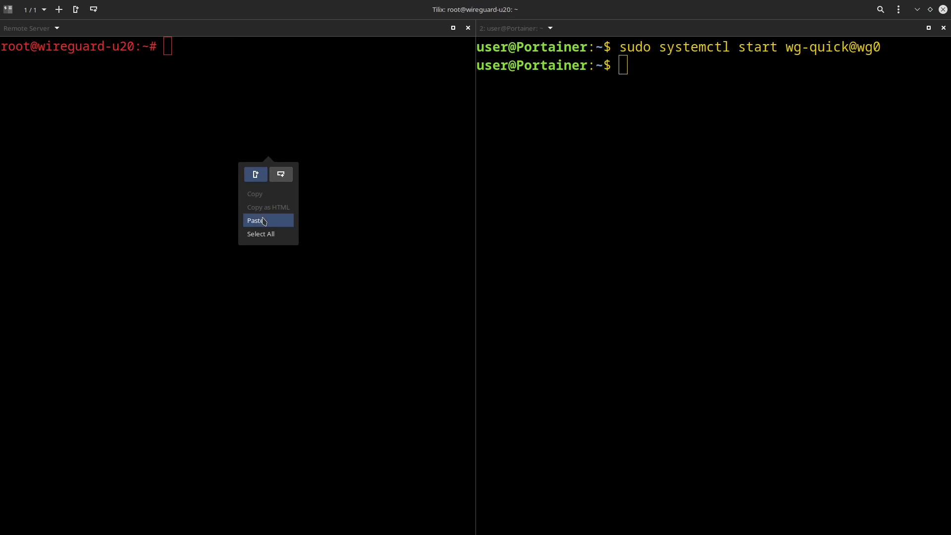
{"action": "left_click", "coordinate": [255, 220]}
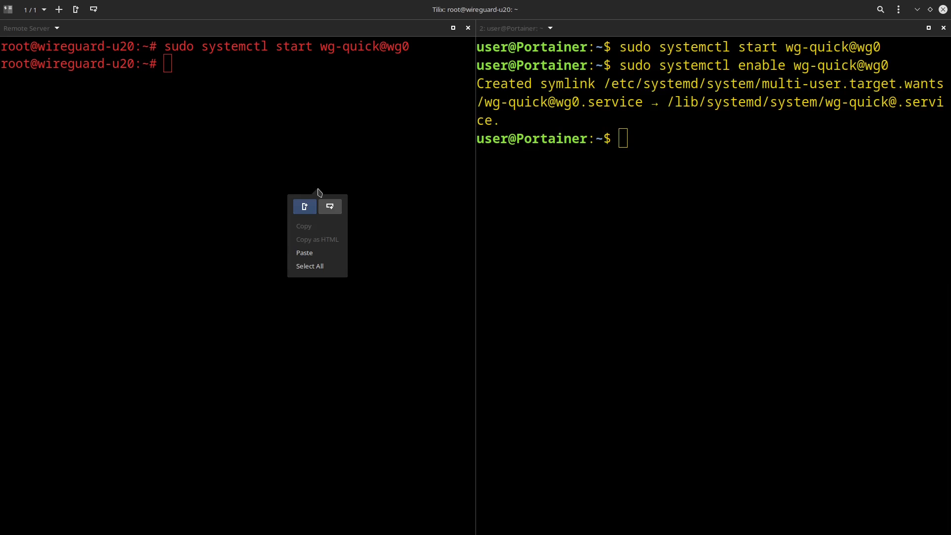
{"action": "left_click", "coordinate": [305, 252]}
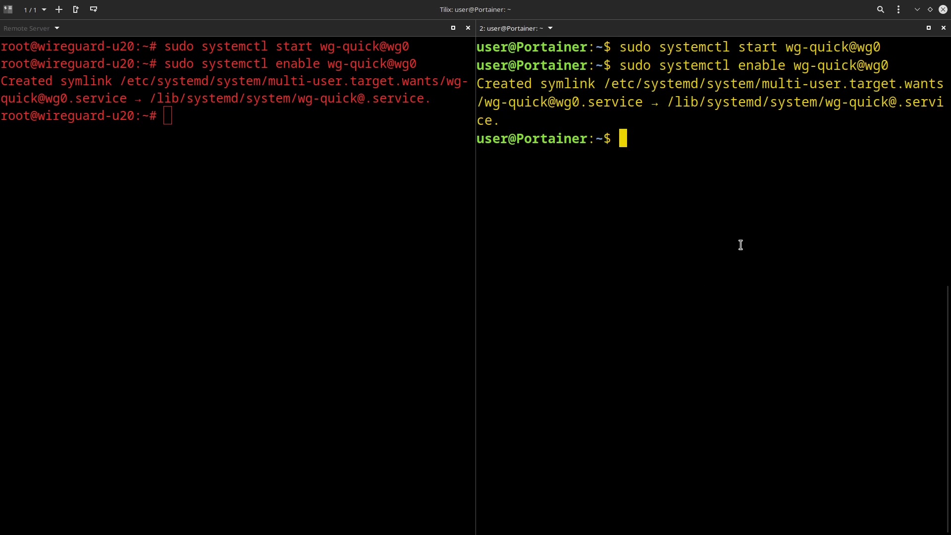
From the Portainer pane, ping 192.168.4.1 and stop to confirm 0% packet loss.
{"action": "type", "text": "ping 1"}
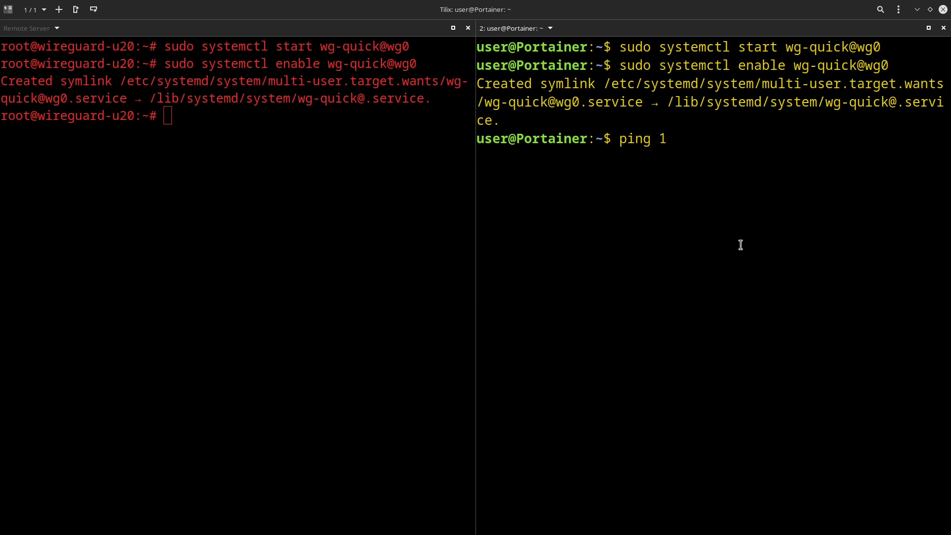
{"action": "type", "text": "92."}
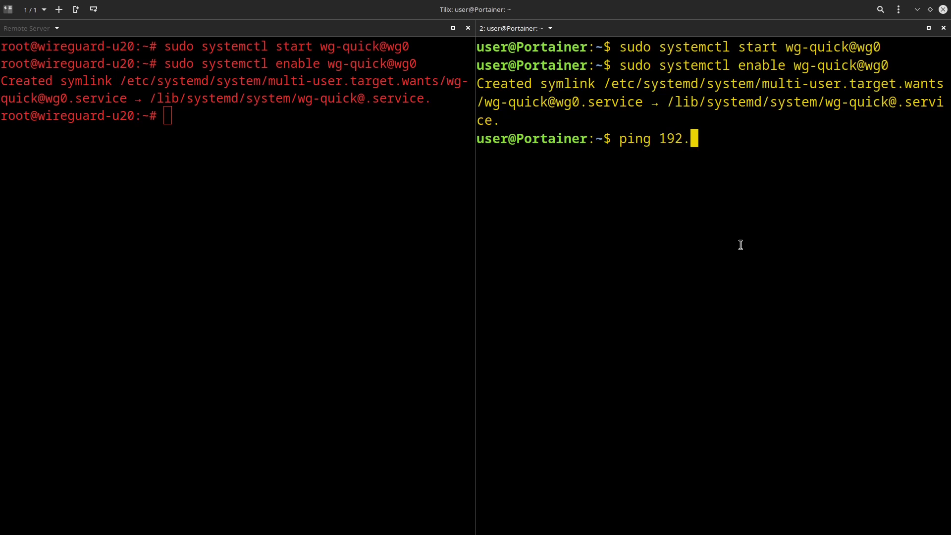
{"action": "type", "text": "16"}
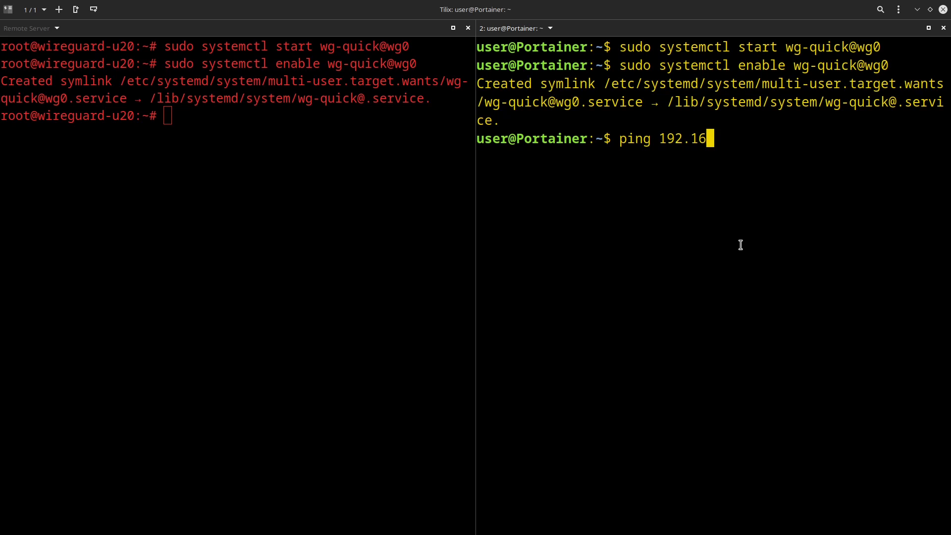
{"action": "type", "text": "8."}
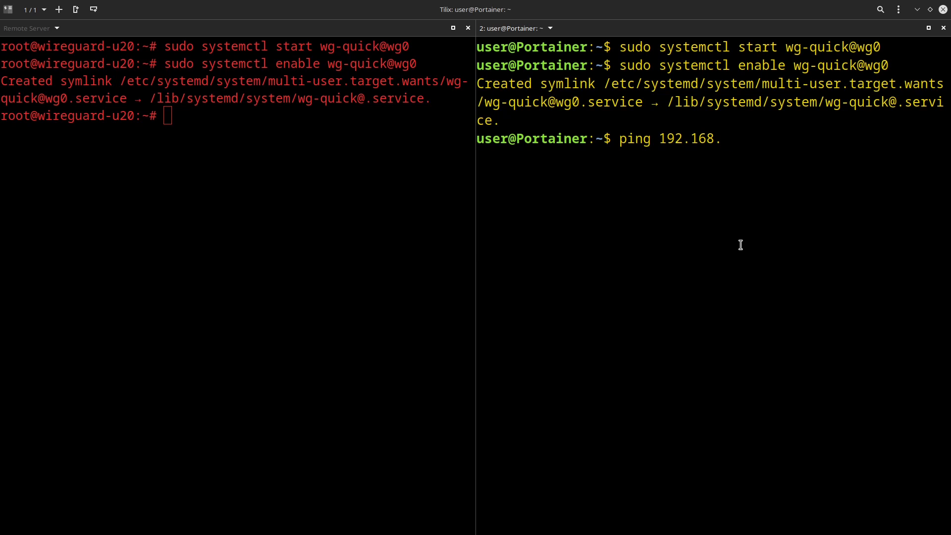
{"action": "type", "text": "4.1"}
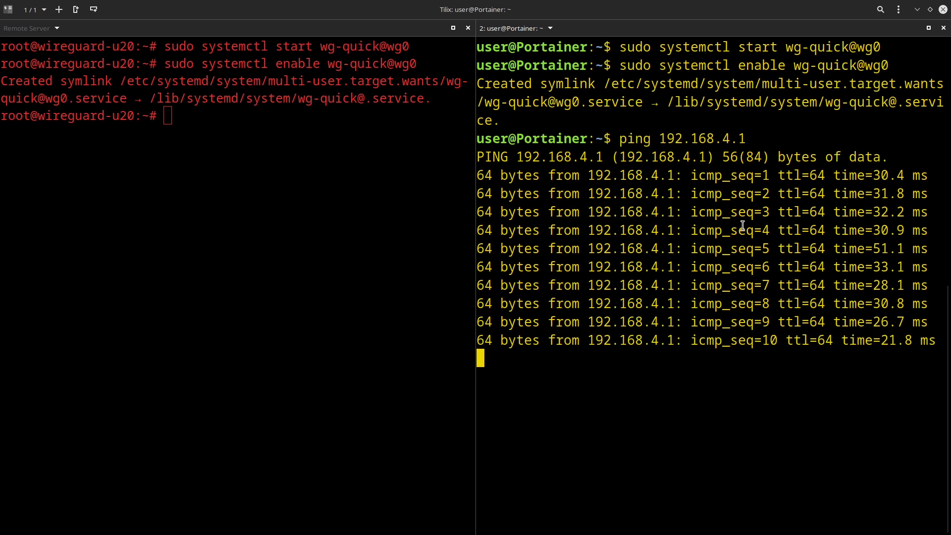
{"action": "key", "text": "ctrl+c"}
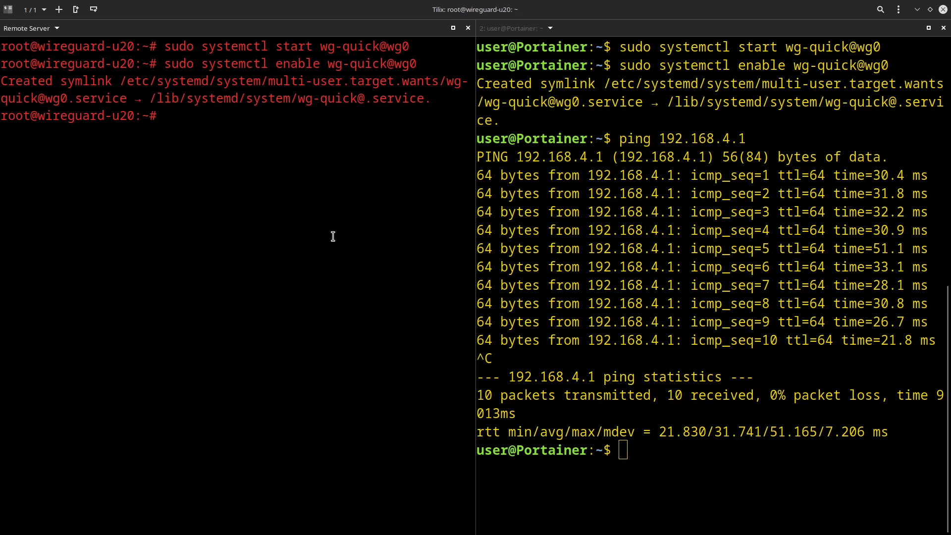
From the server pane, ping 192.168.4.2 through the tunnel, stop, and clear the screen.
{"action": "type", "text": "pi"}
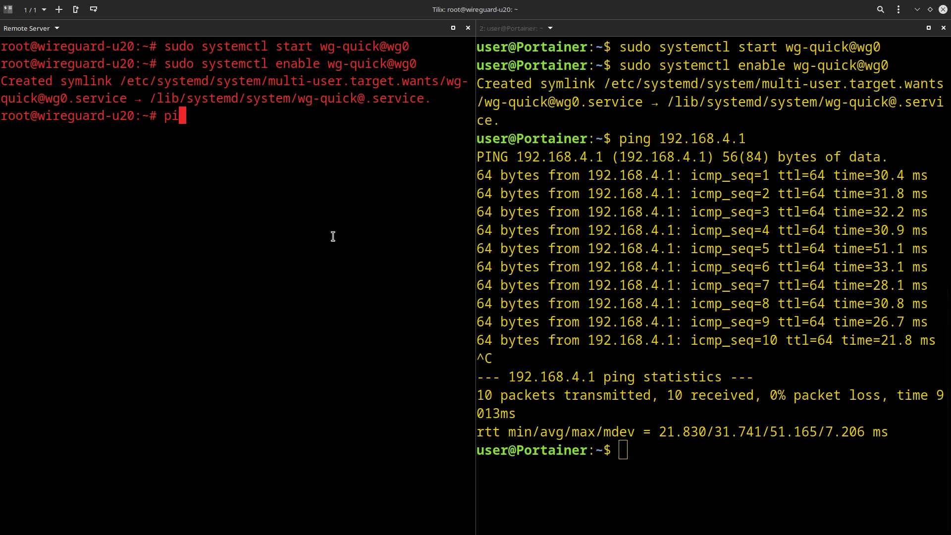
{"action": "type", "text": "ng 192.16"}
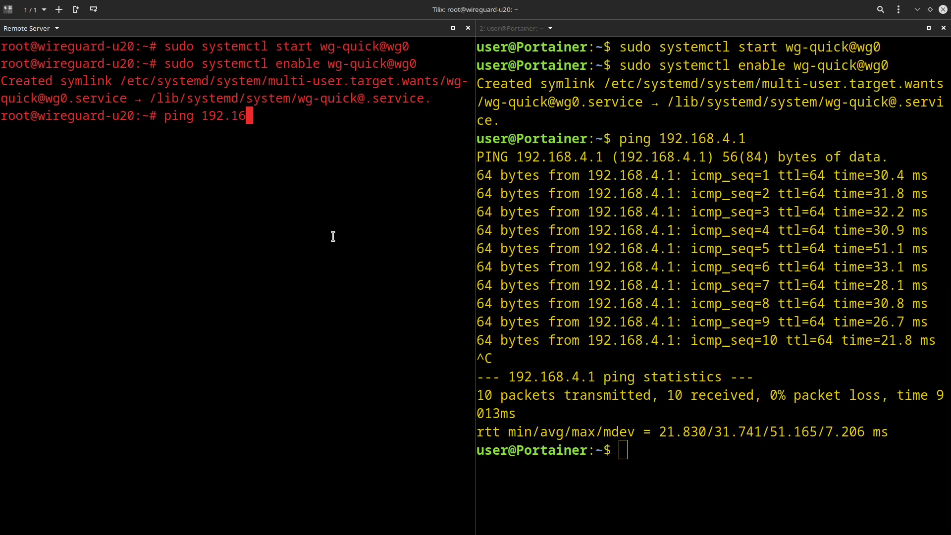
{"action": "type", "text": "8.4.2"}
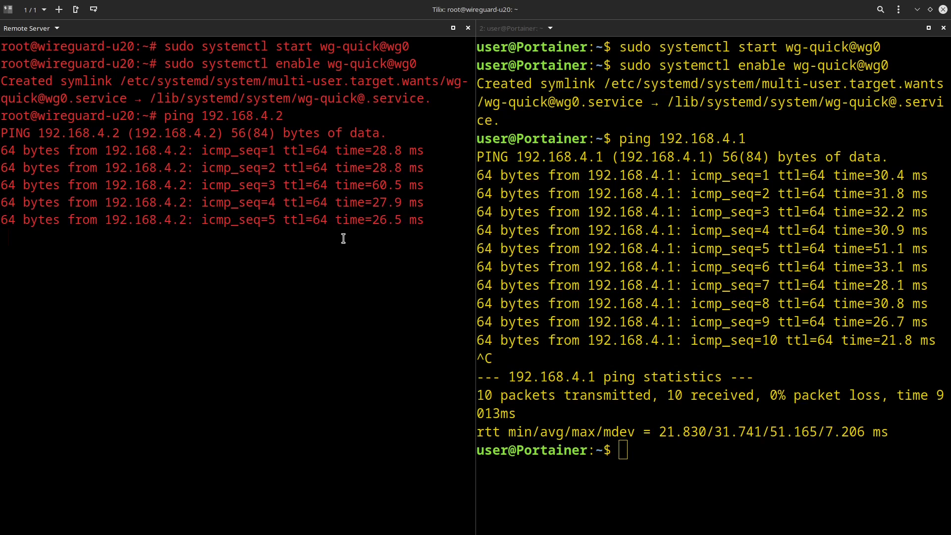
{"action": "key", "text": "ctrl+c"}
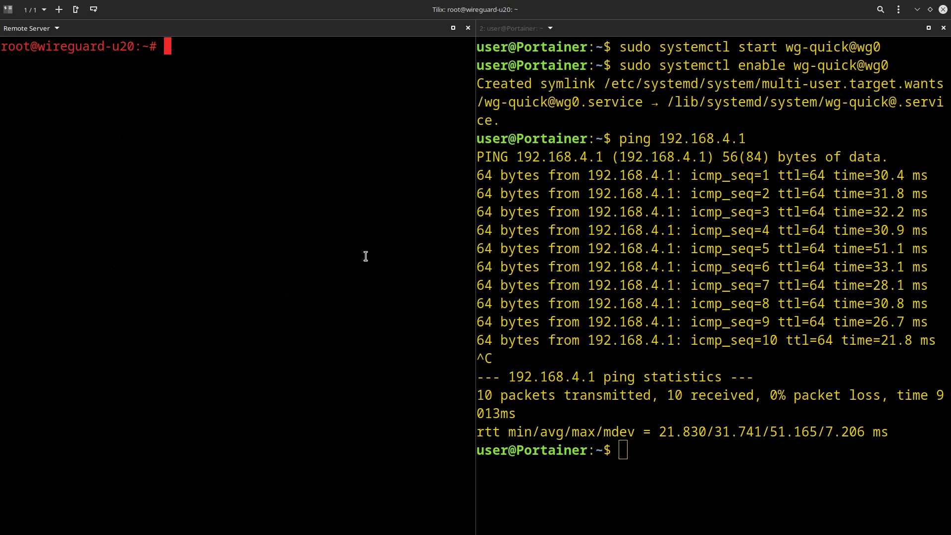
{"action": "type", "text": "cle"}
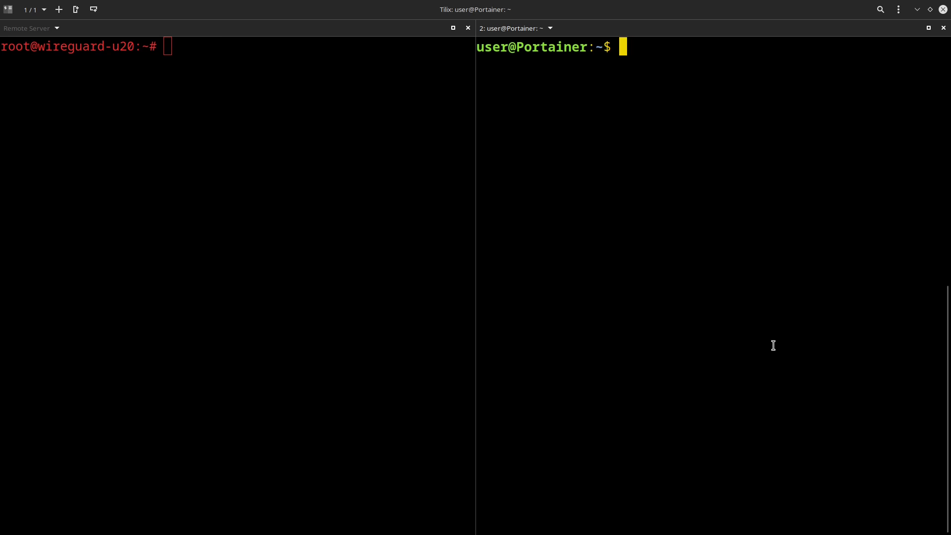
{"action": "mouse_move", "coordinate": [755, 306]}
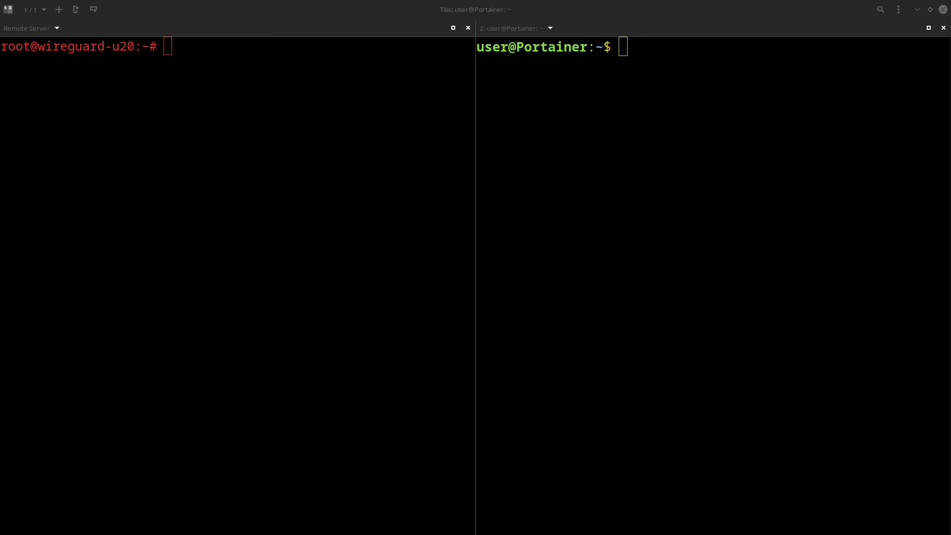
{"action": "mouse_move", "coordinate": [661, 290]}
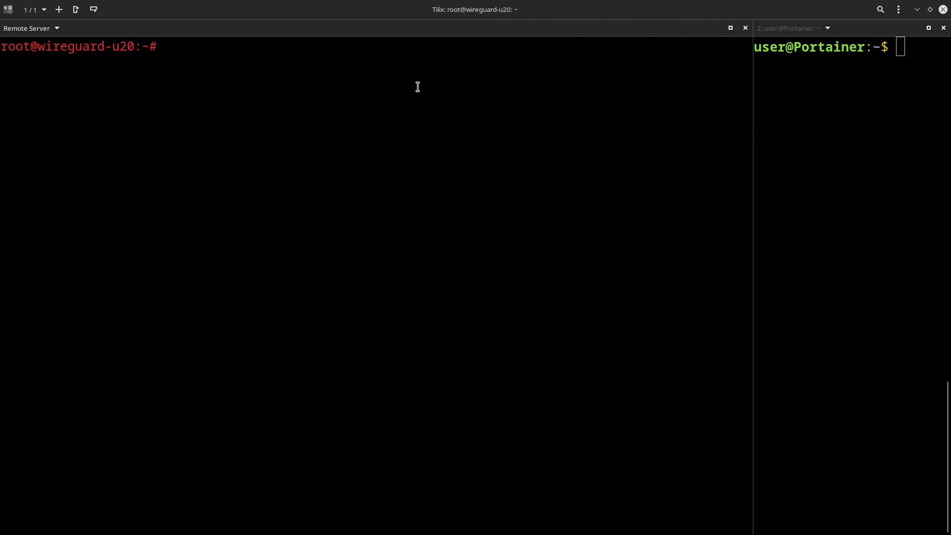
Set the FORWARD policy to DROP and accept new TCP port-80 connections from eth0 to wg0.
{"action": "right_click", "coordinate": [417, 86]}
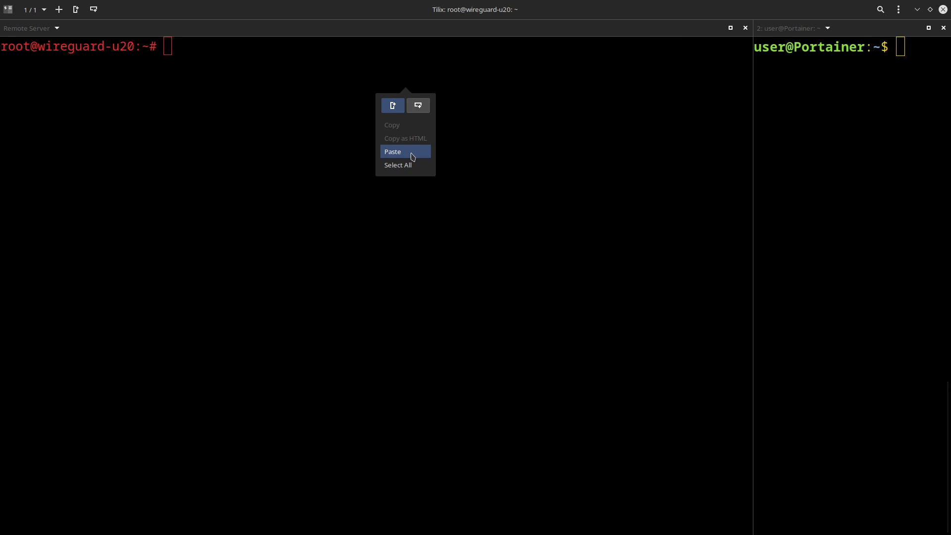
{"action": "left_click", "coordinate": [392, 151]}
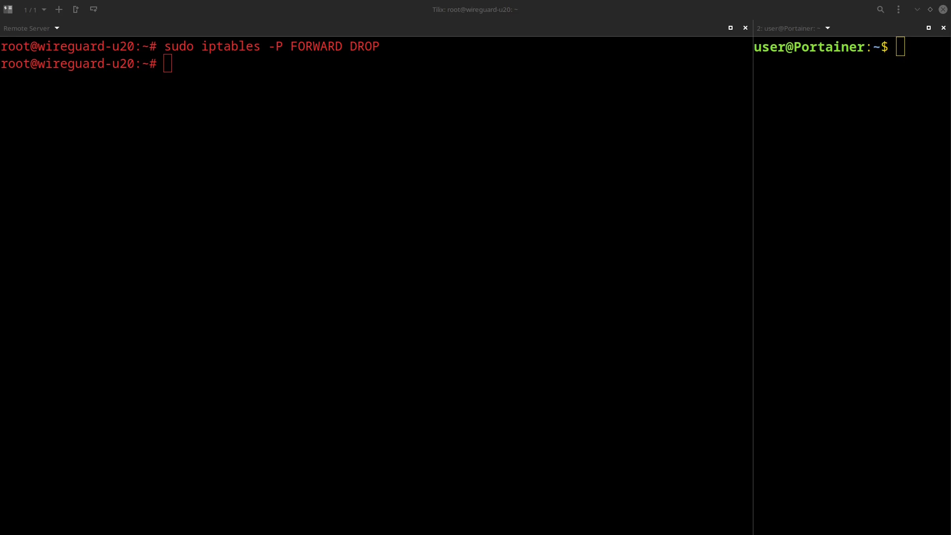
{"action": "mouse_move", "coordinate": [410, 243]}
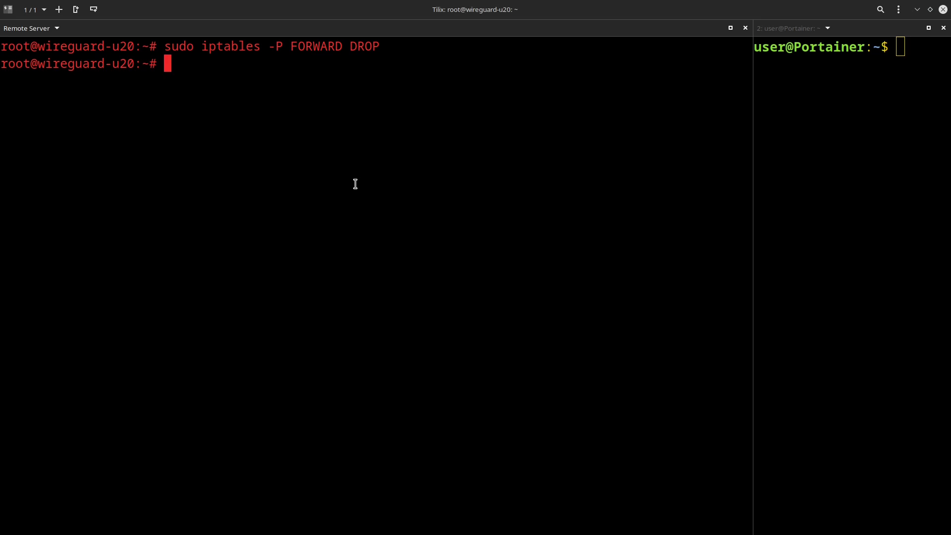
{"action": "type", "text": "sudo iptables -A FORWARD -i eth0 -o wg0 -p tcp --syn --dport 80 -m conntrack --ctstate NEW -j ACCEPT"}
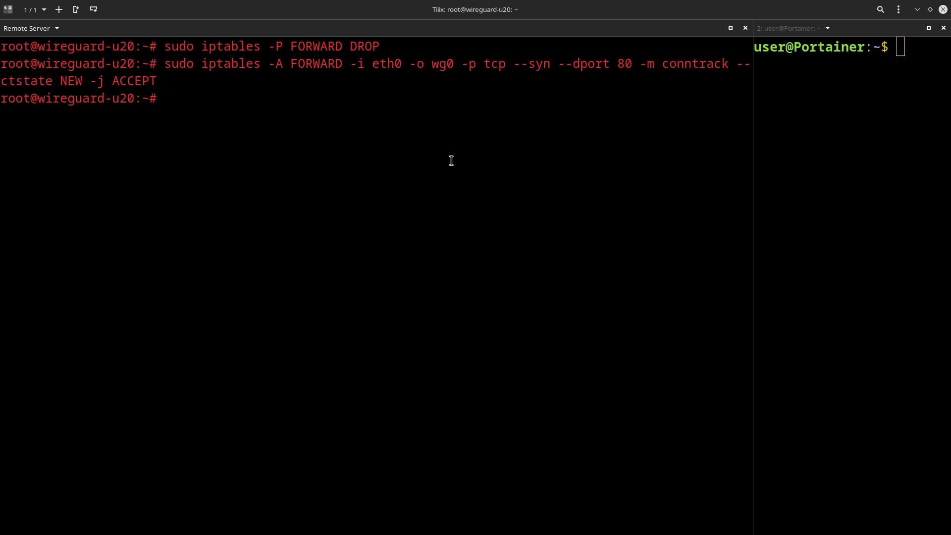
{"action": "type", "text": "ip a"}
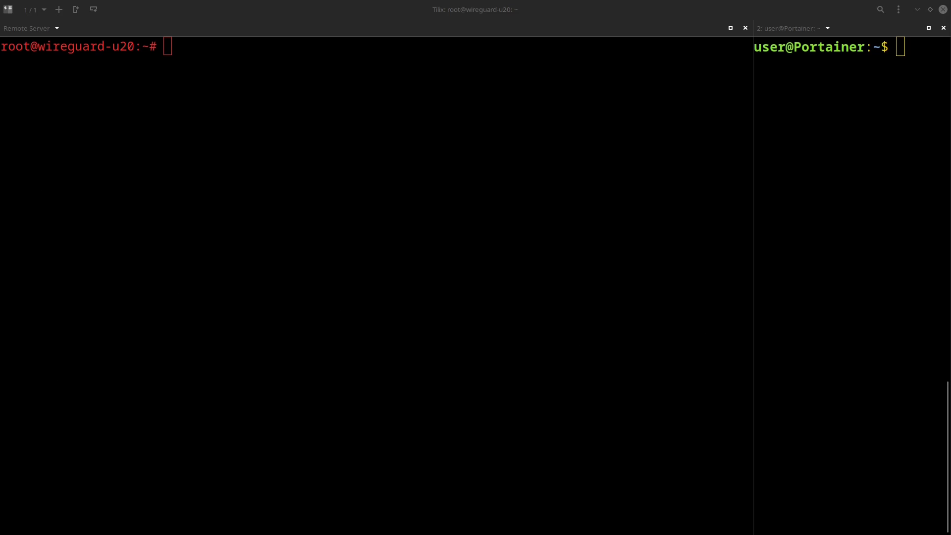
Forward new port-443 connections into wg0 and DNAT incoming port 80 to 192.168.4.2.
{"action": "type", "text": "sudo iptables -A FORWARD -i eth0 -o wg0 -p tcp --syn --dport 443 -m conntrack --ctstate NEW -j ACCEPT"}
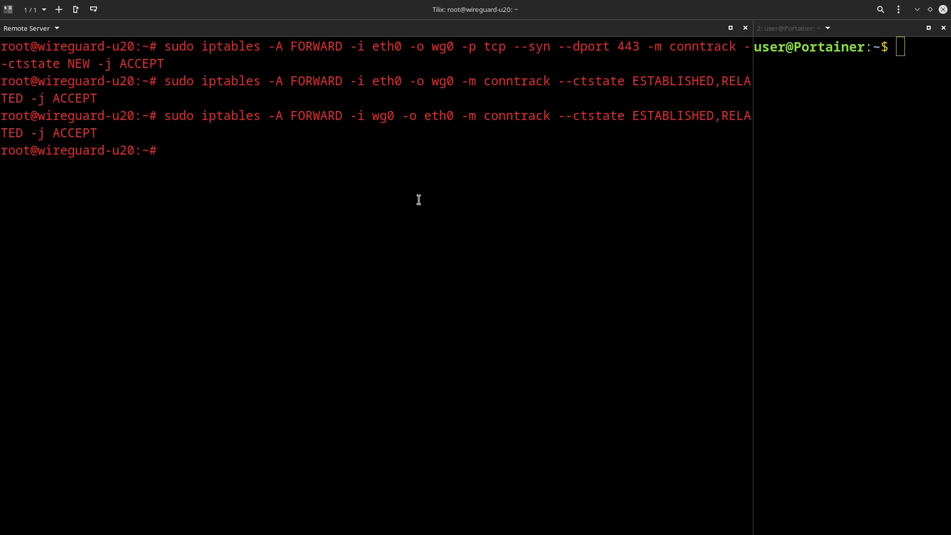
{"action": "mouse_move", "coordinate": [700, 211]}
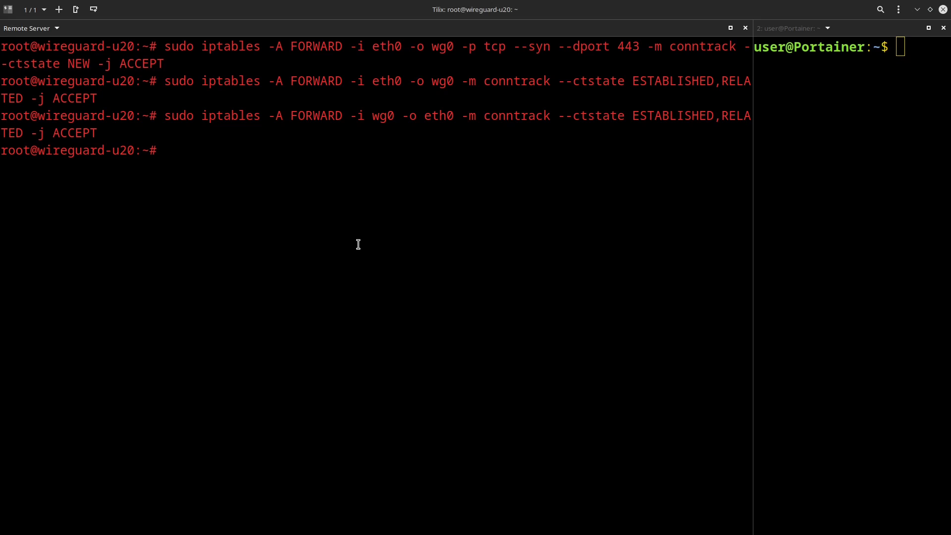
{"action": "type", "text": "sudo iptables -t nat -A PREROUTING -i eth0 -p tcp --dport 80 -j DNAT --to-destination 192.168.4.2"}
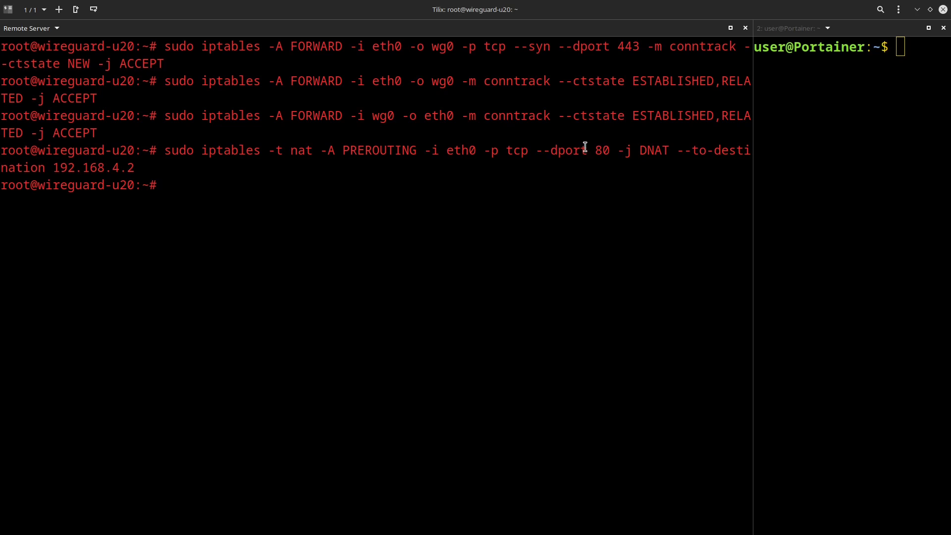
{"action": "mouse_move", "coordinate": [91, 189]}
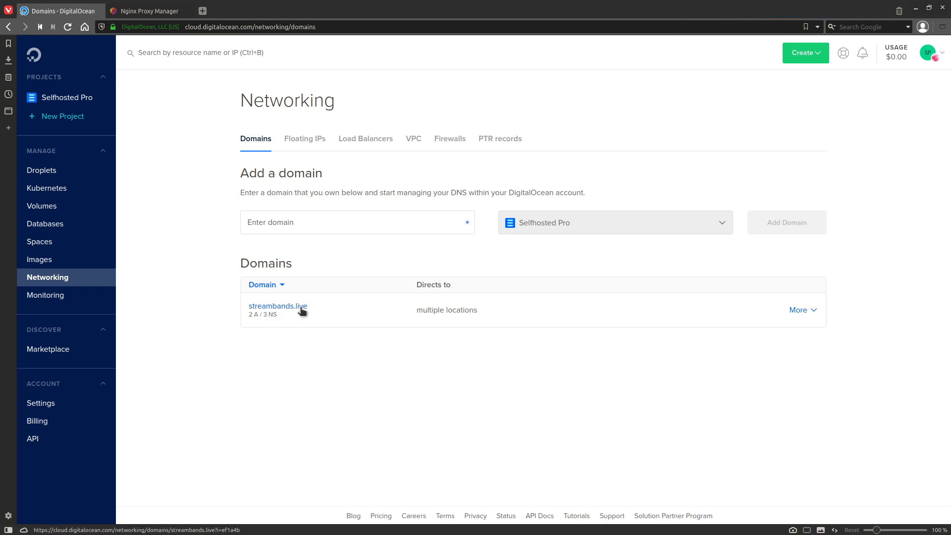
{"action": "mouse_move", "coordinate": [305, 310]}
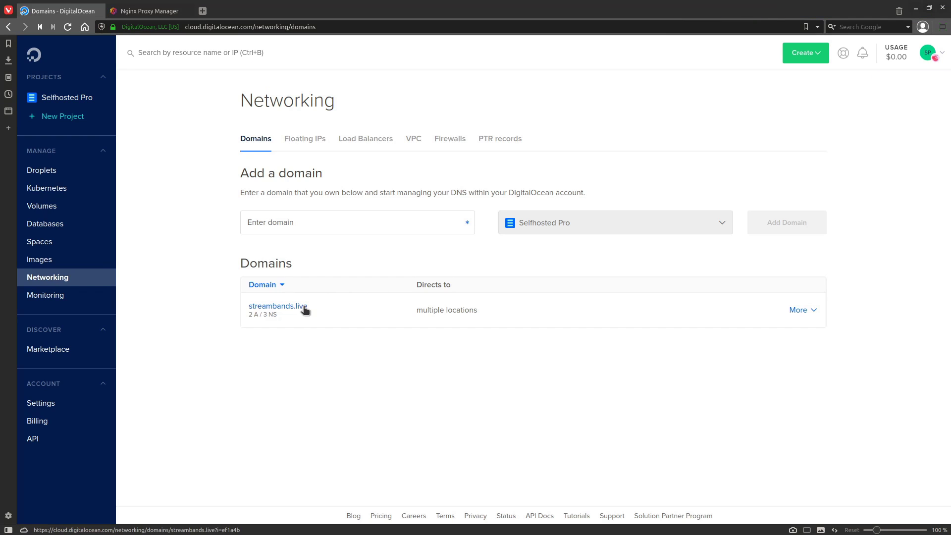
In Nginx Proxy Manager, edit the streambands.live proxy host.
{"action": "left_click", "coordinate": [278, 306]}
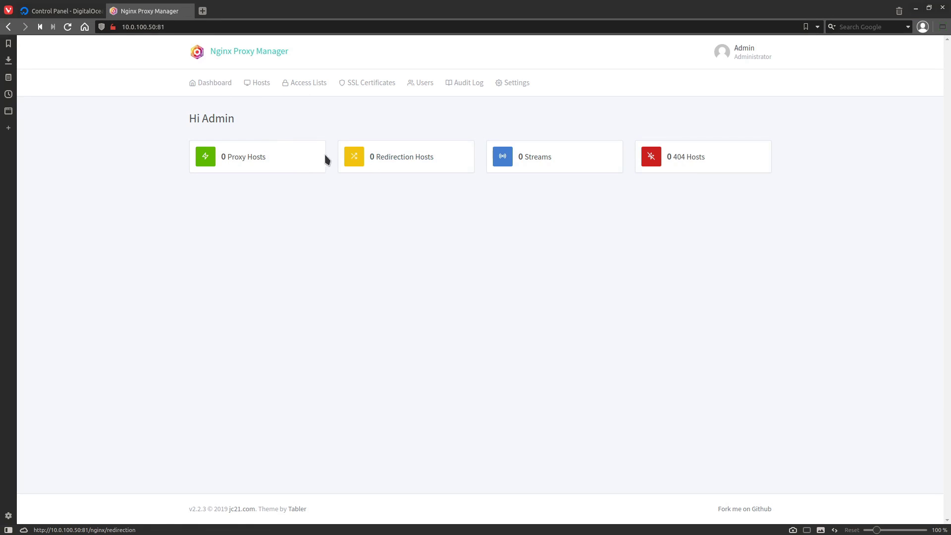
{"action": "left_click", "coordinate": [243, 157]}
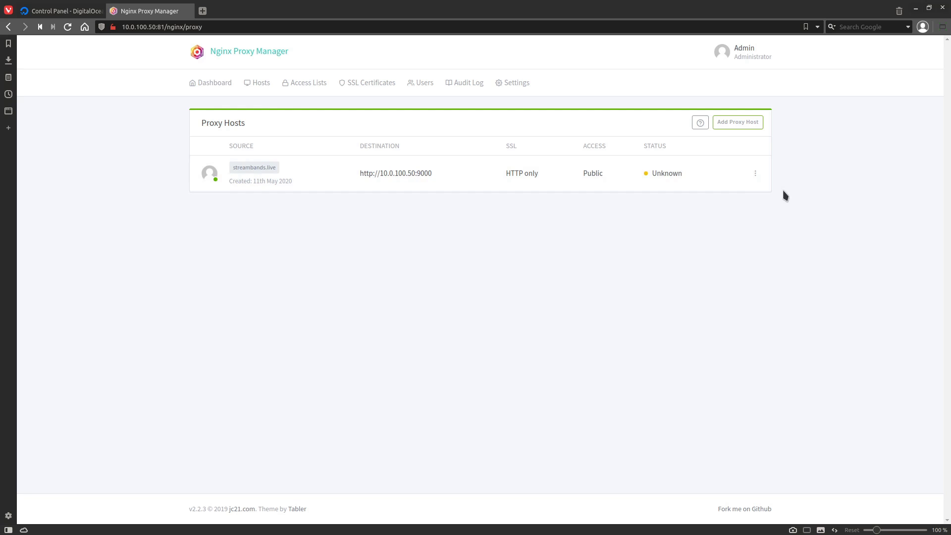
{"action": "left_click", "coordinate": [755, 173]}
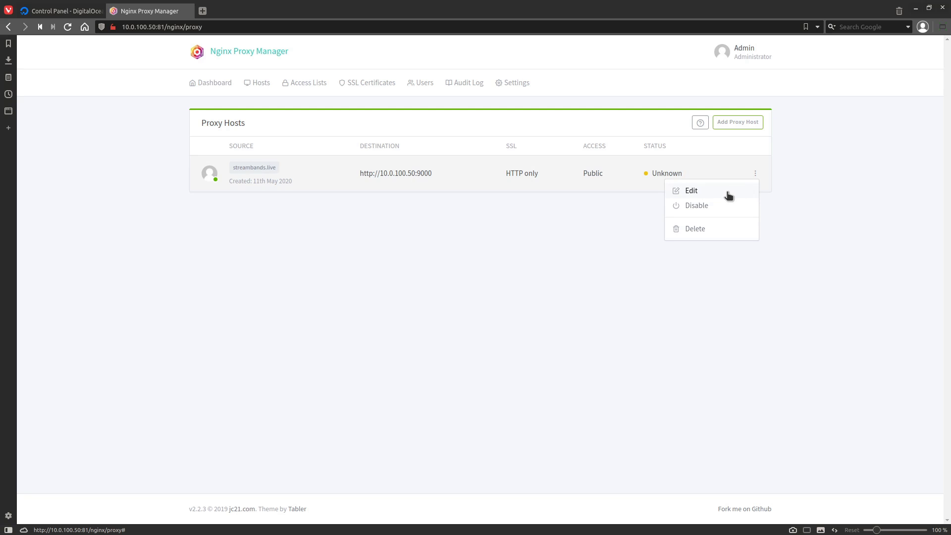
{"action": "left_click", "coordinate": [691, 190]}
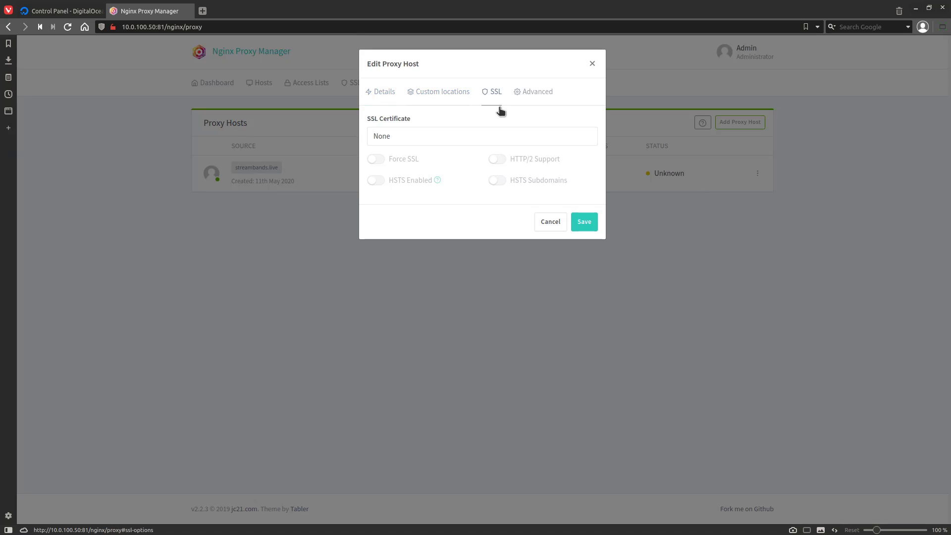
Request a new Let's Encrypt certificate with Force SSL and HTTP/2, save, then visit the domain.
{"action": "left_click", "coordinate": [481, 136]}
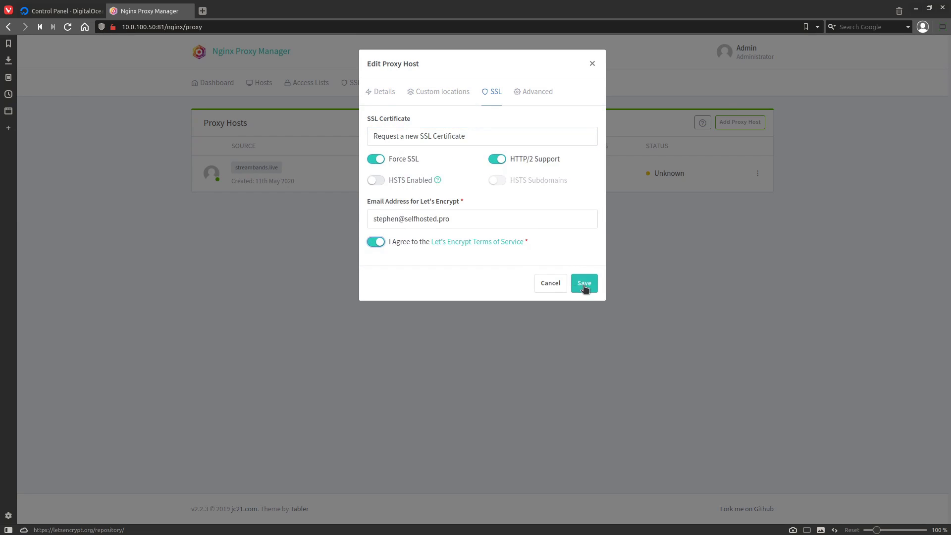
{"action": "left_click", "coordinate": [583, 282]}
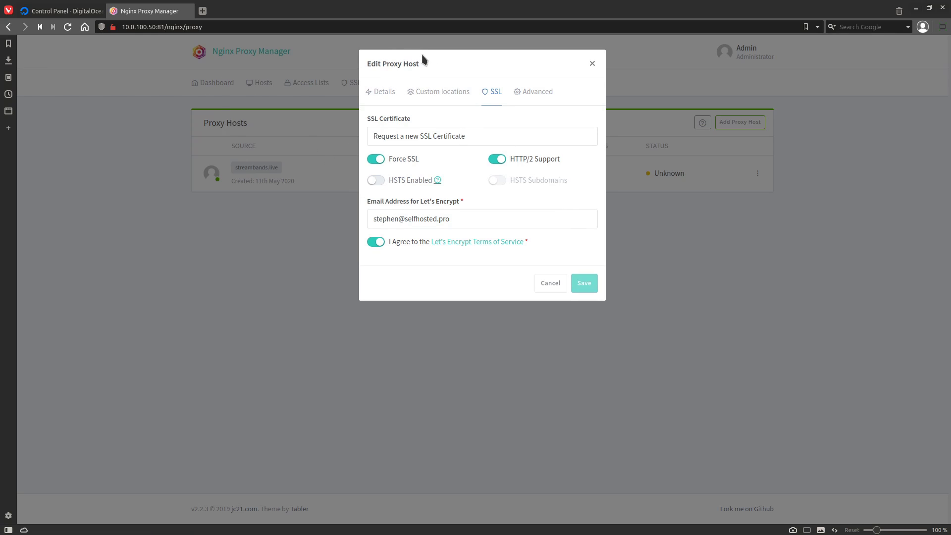
{"action": "left_click", "coordinate": [582, 282]}
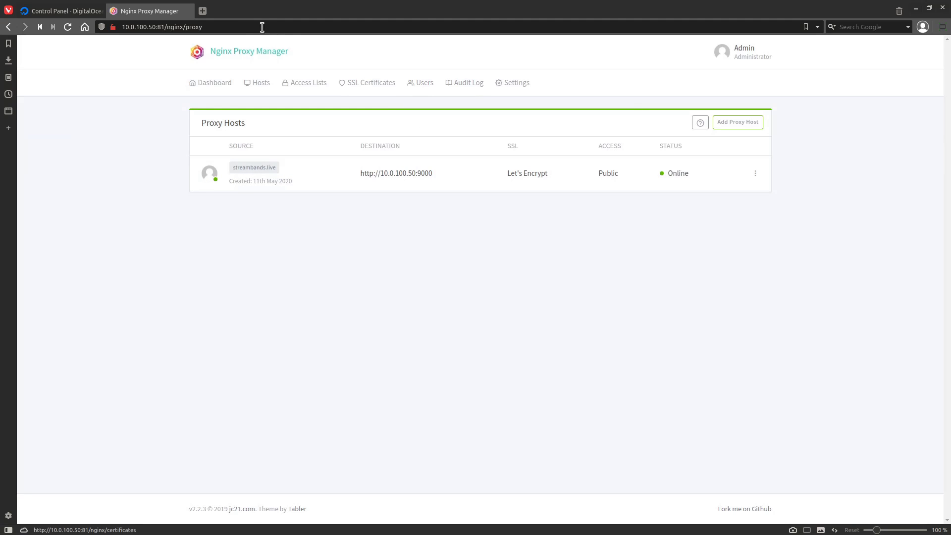
{"action": "left_click", "coordinate": [255, 167]}
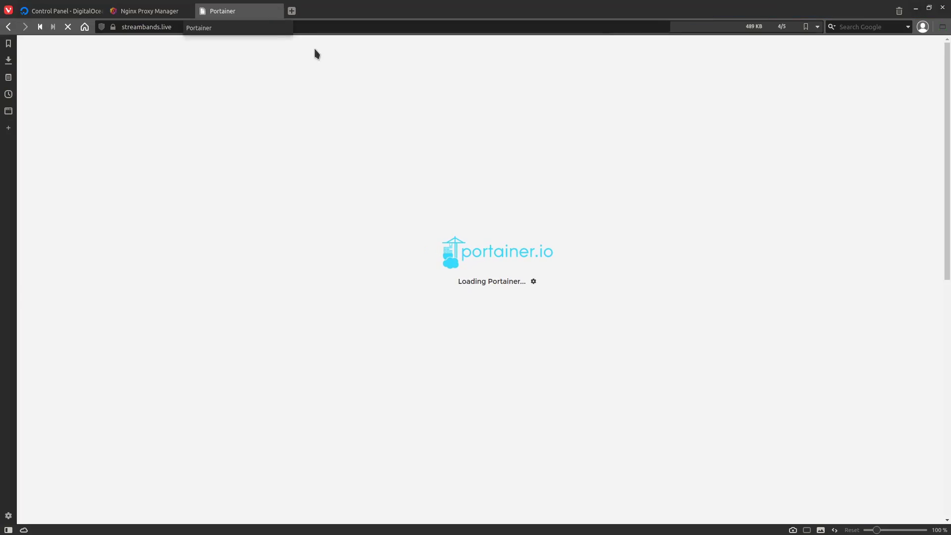
Sign in to Portainer as admin at streambands.live over HTTPS.
{"action": "type", "text": "admin"}
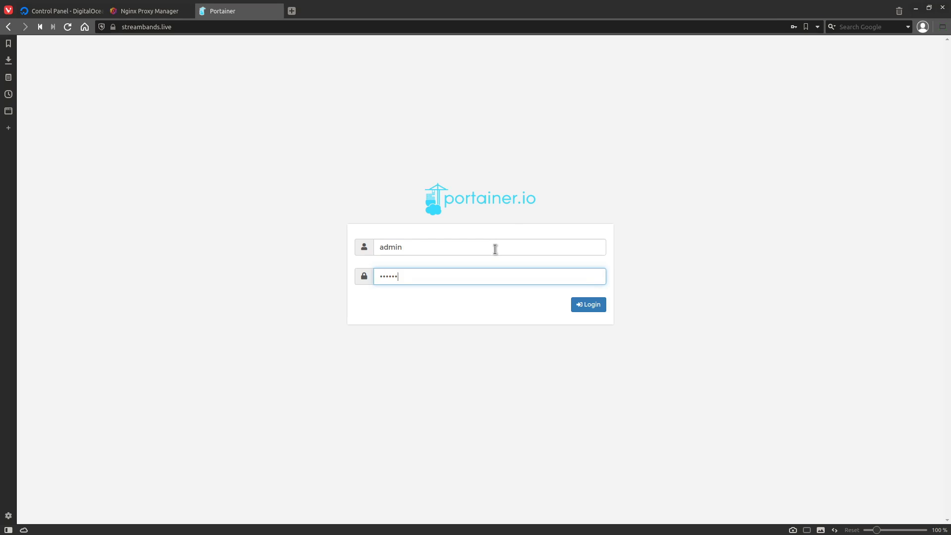
{"action": "left_click", "coordinate": [586, 304]}
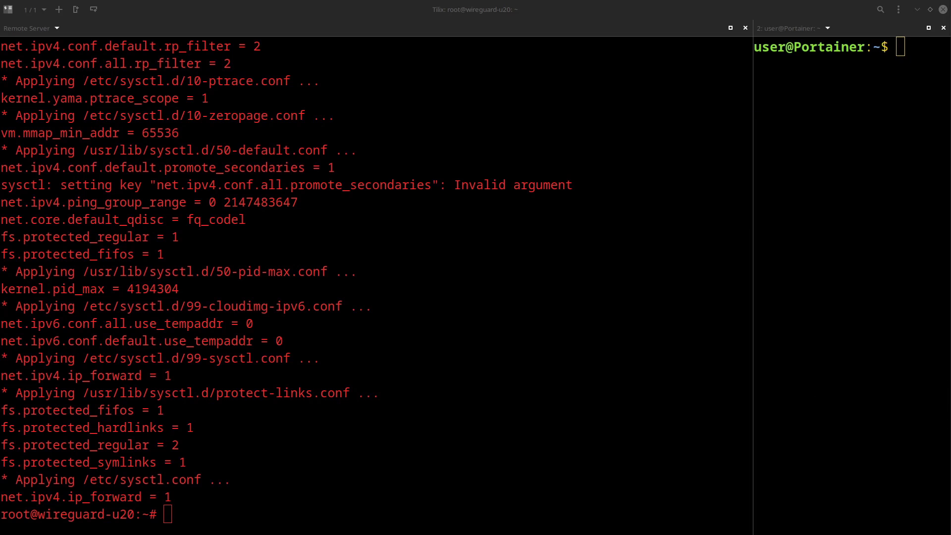
{"action": "mouse_move", "coordinate": [363, 519]}
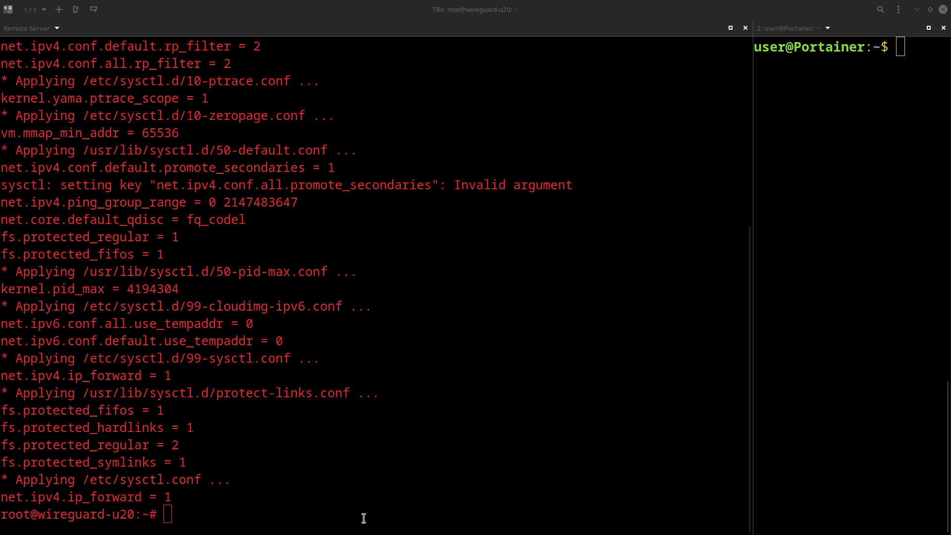
Re-add the port-80 FORWARD accept and DNAT-to-192.168.4.2 rules and save them persistently.
{"action": "type", "text": "sudo iptables -A FORWARD -i eth0 -o wg0 -p tcp --syn --dport 80 -m conntrack --ctstate NEW -j ACCEPT"}
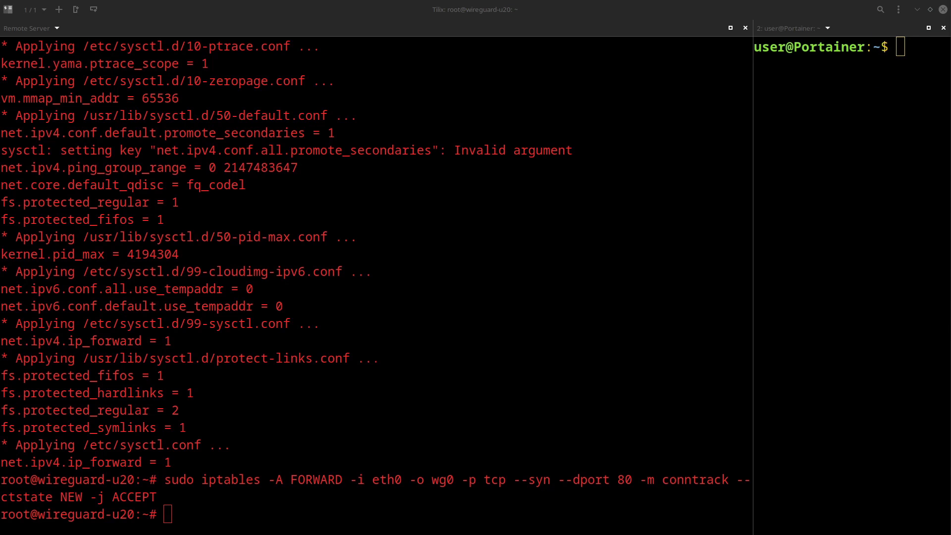
{"action": "type", "text": "sudo iptables -t nat -A PREROUTING -i eth0 -p tcp --dport 80 -j DNAT --to-destination 192.168.4.2"}
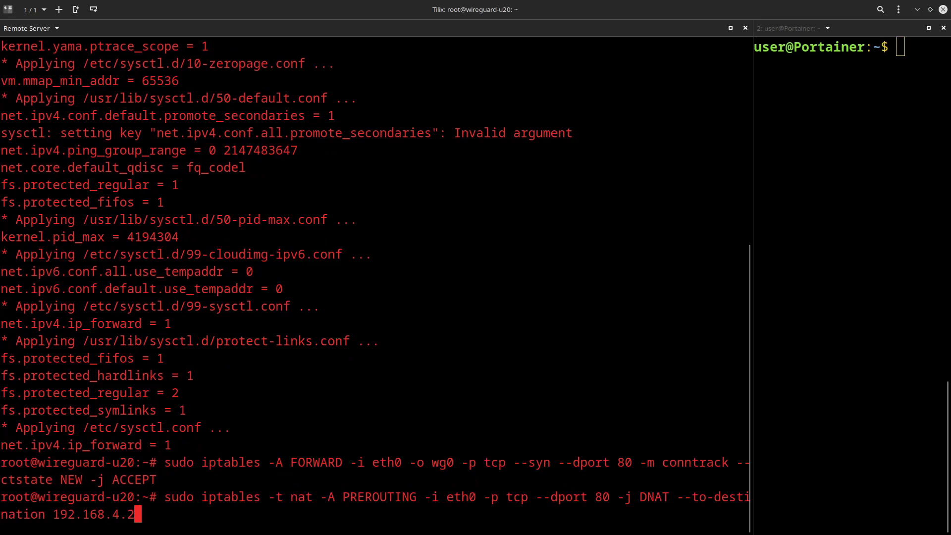
{"action": "key", "text": "Return"}
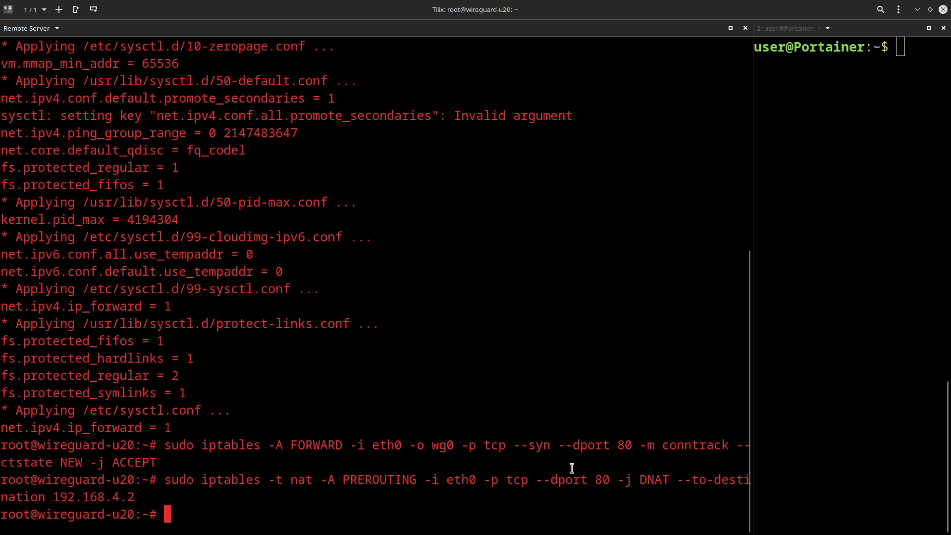
{"action": "key", "text": "Return"}
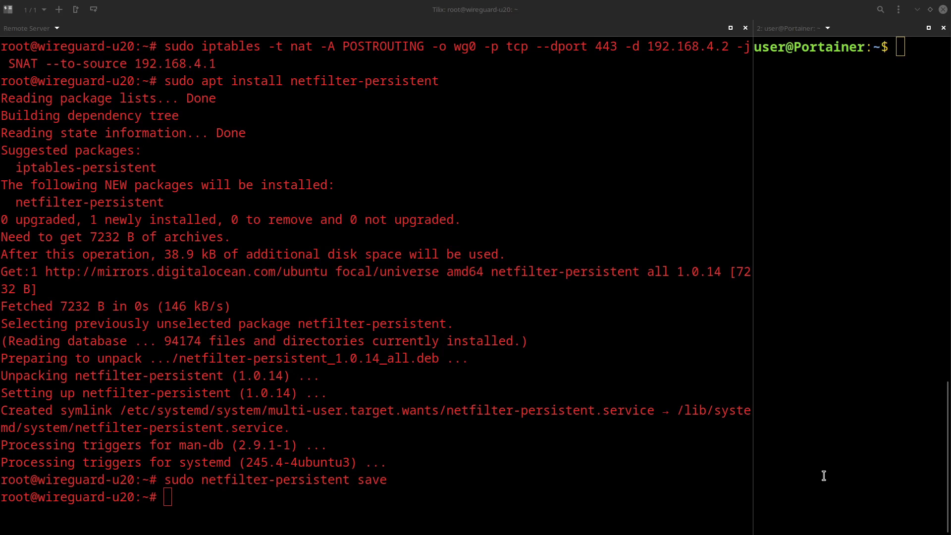
Enable the netfilter-persistent service with systemctl so saved rules load at boot.
{"action": "type", "text": "sudo systemctl enable netfilter-persistent^C"}
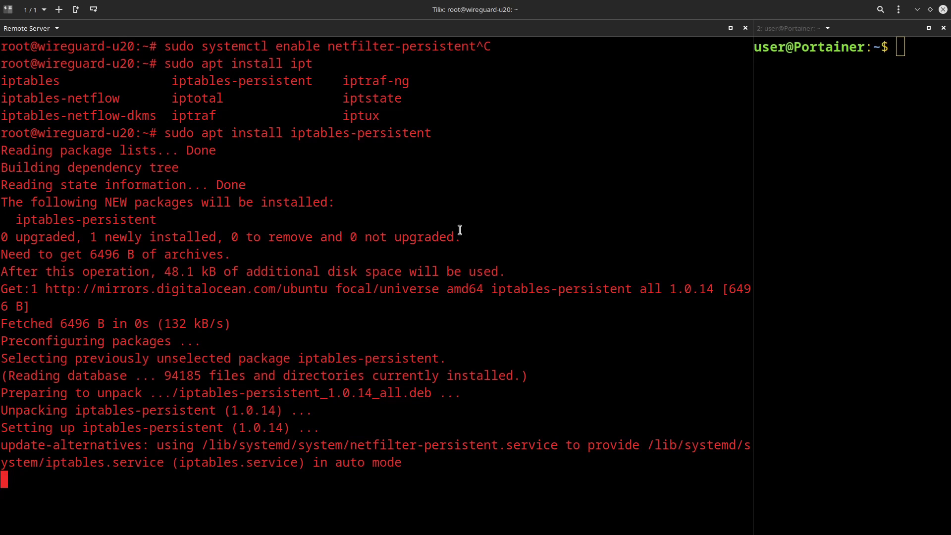
Display /etc/iptables/rules.v4 and scroll through the NAT and FORWARD rules for ports 80 and 443.
{"action": "type", "text": "cat"}
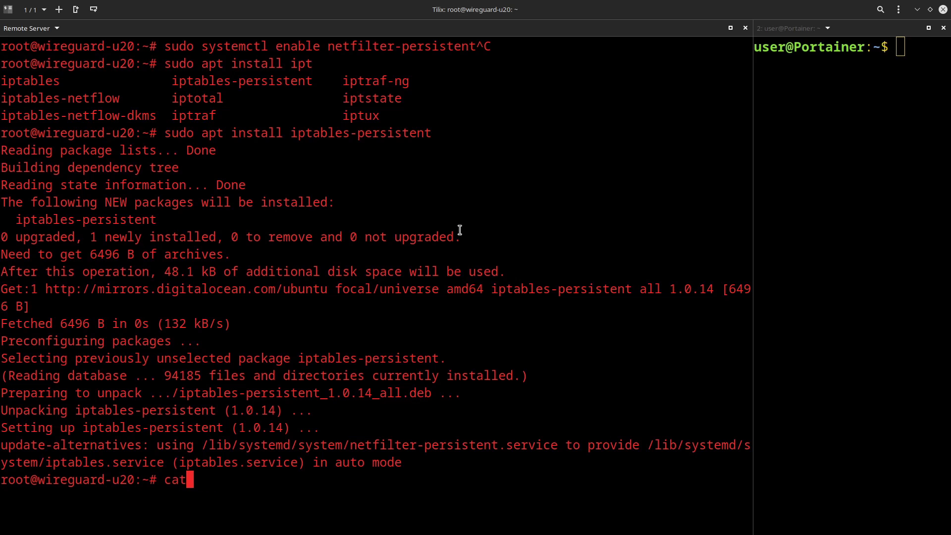
{"action": "type", "text": "/etc/ip"}
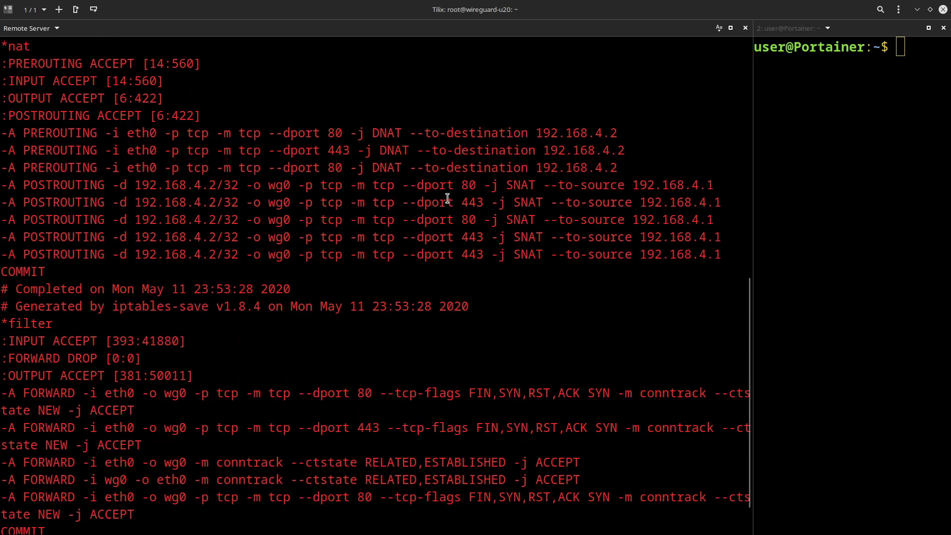
{"action": "mouse_move", "coordinate": [507, 243]}
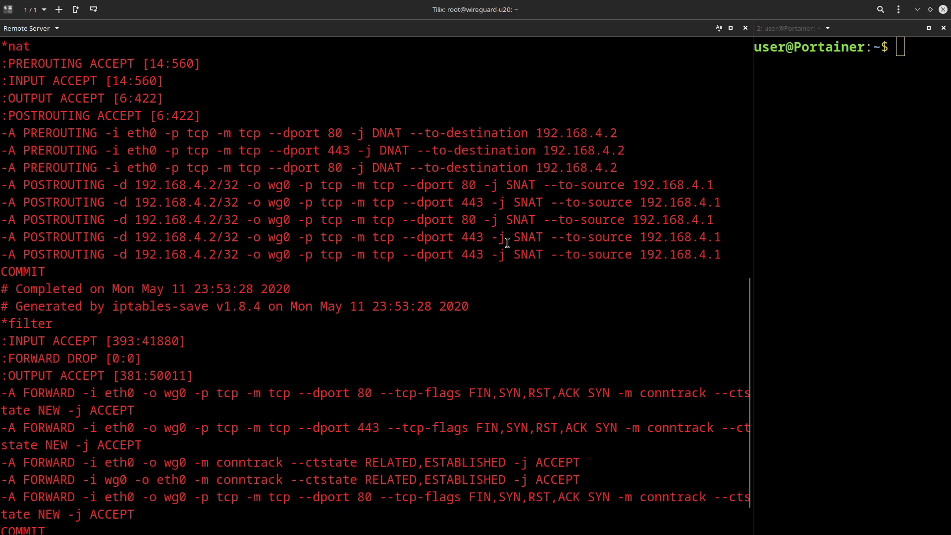
{"action": "scroll", "scroll_direction": "down", "scroll_amount": 3}
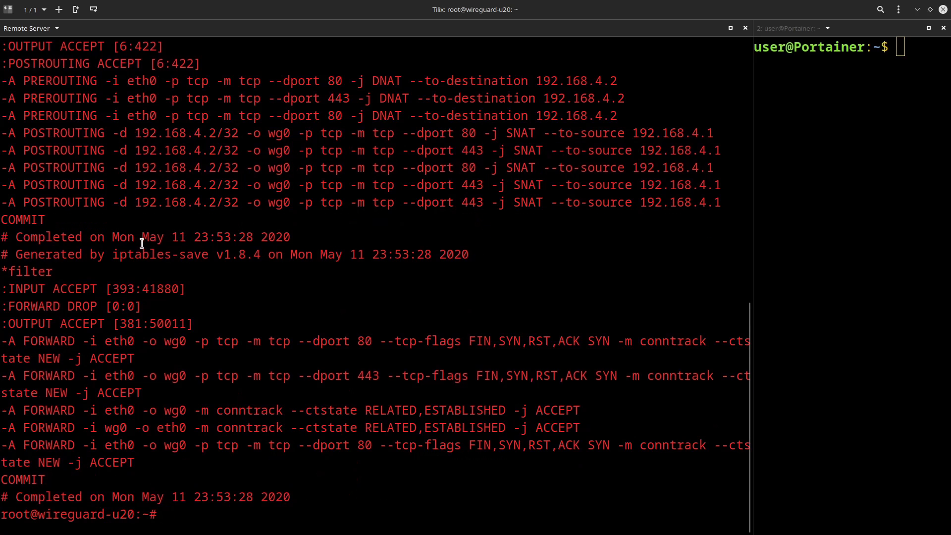